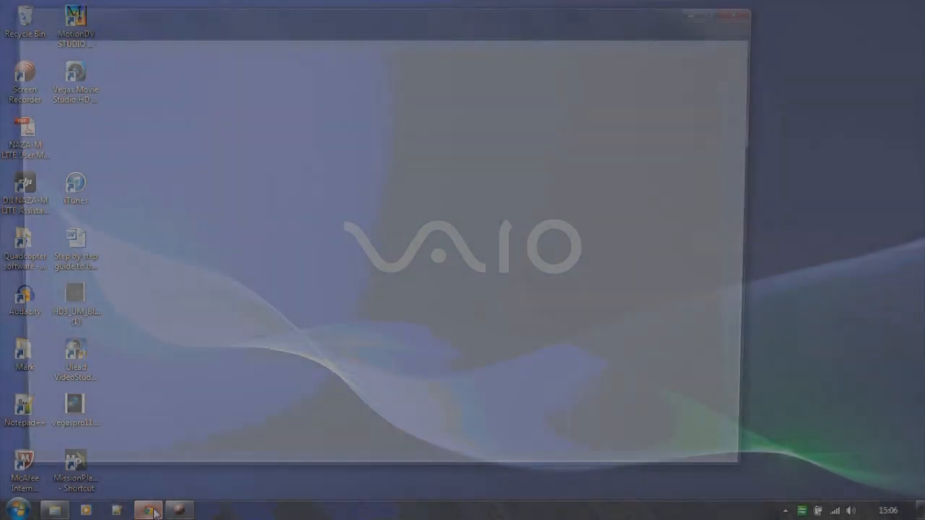
{"action": "left_click", "coordinate": [148, 510]}
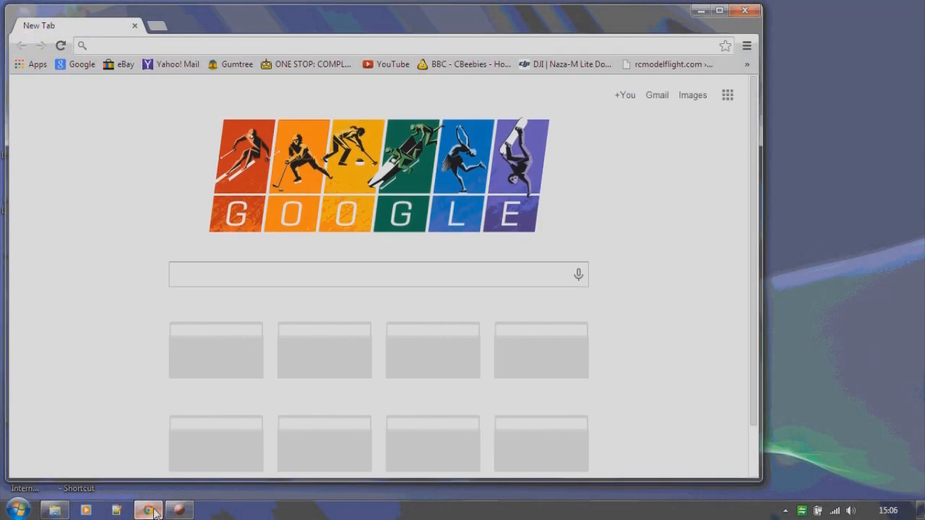
{"action": "mouse_move", "coordinate": [95, 362]}
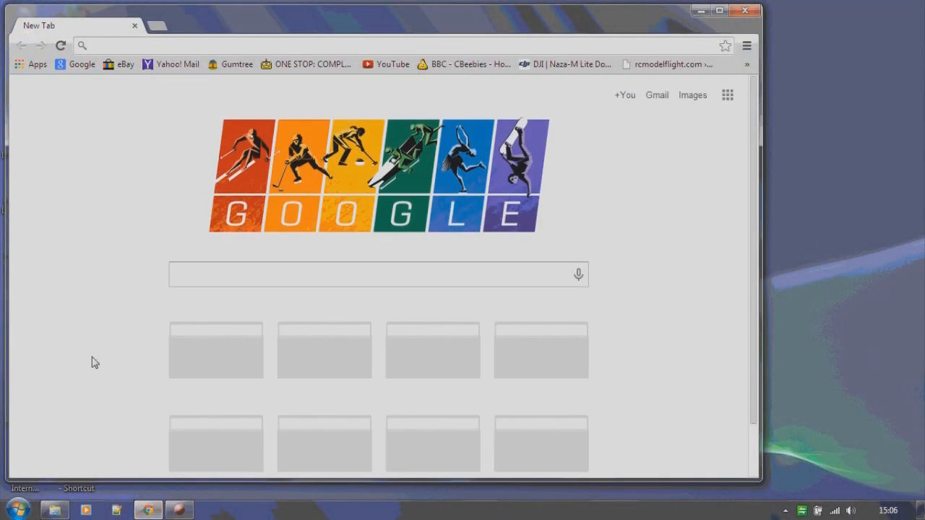
{"action": "type", "text": "www.java.com/en/"}
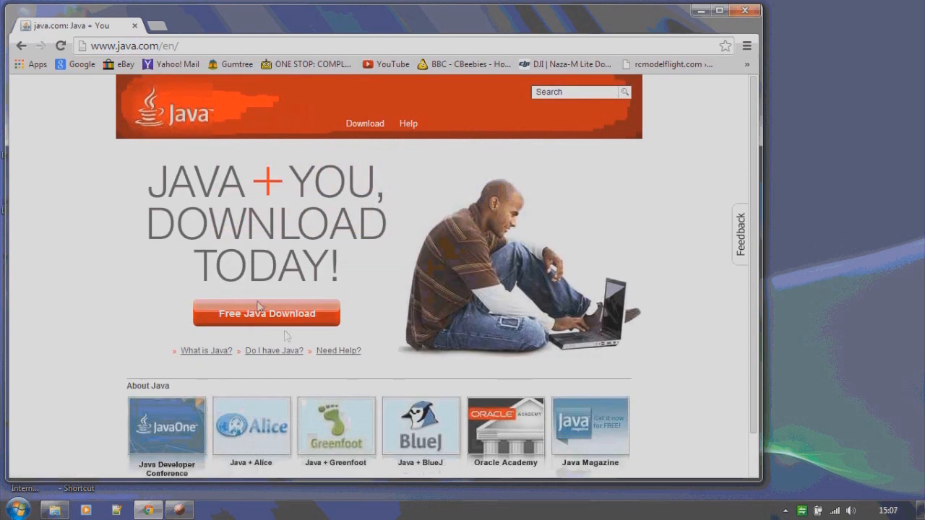
{"action": "mouse_move", "coordinate": [266, 318]}
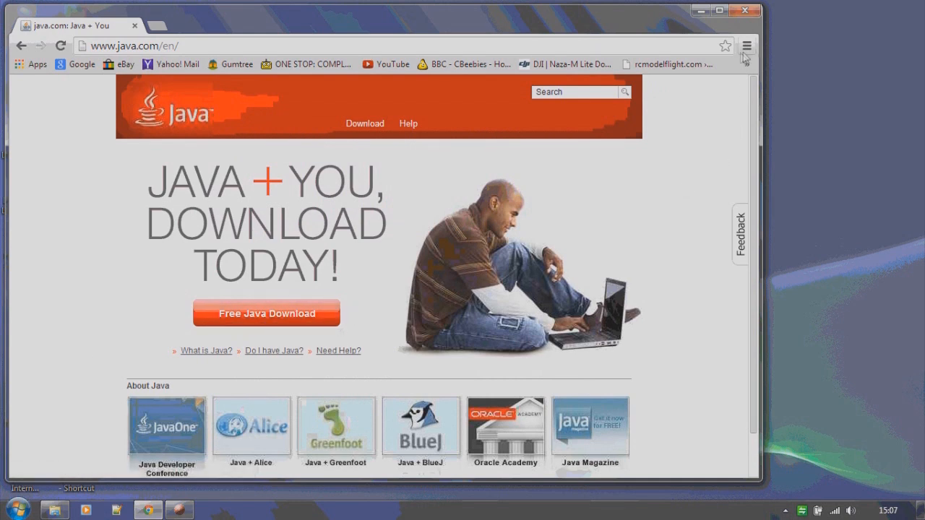
Step: Open the SimonK ESC firmware flashing thread on RCGroups from the bookmarks bar
{"action": "left_click", "coordinate": [667, 63]}
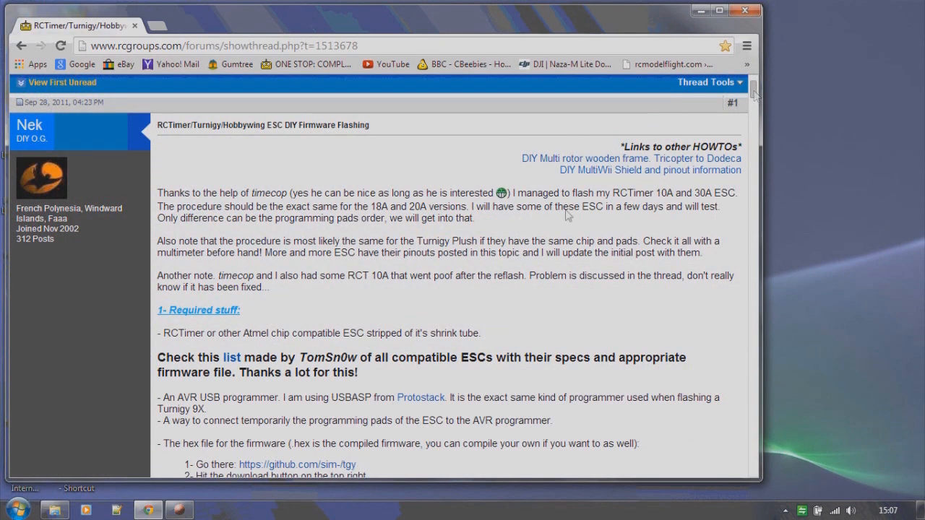
{"action": "mouse_move", "coordinate": [232, 357]}
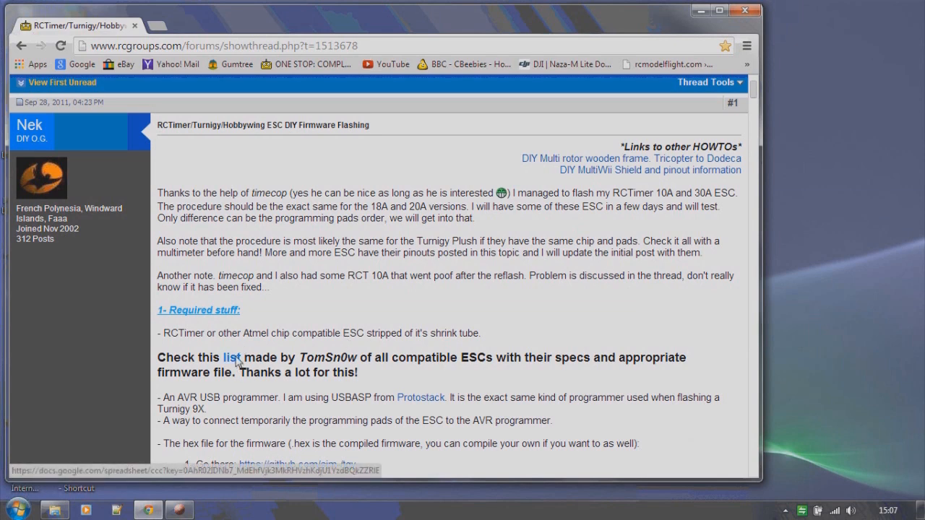
Step: Open the ESC compatibility list and check the firmware file listed for the F-30A ESC
{"action": "left_click", "coordinate": [231, 357]}
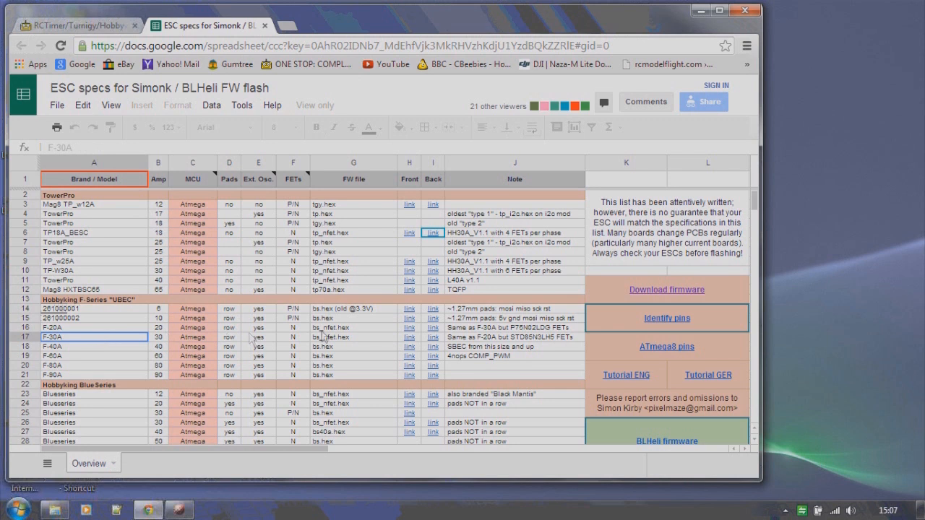
{"action": "left_click", "coordinate": [352, 338]}
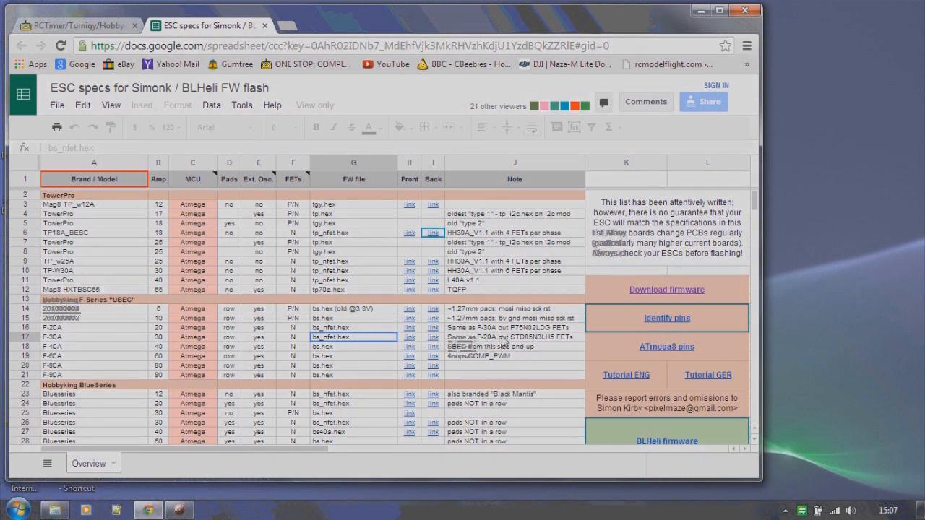
{"action": "mouse_move", "coordinate": [661, 280]}
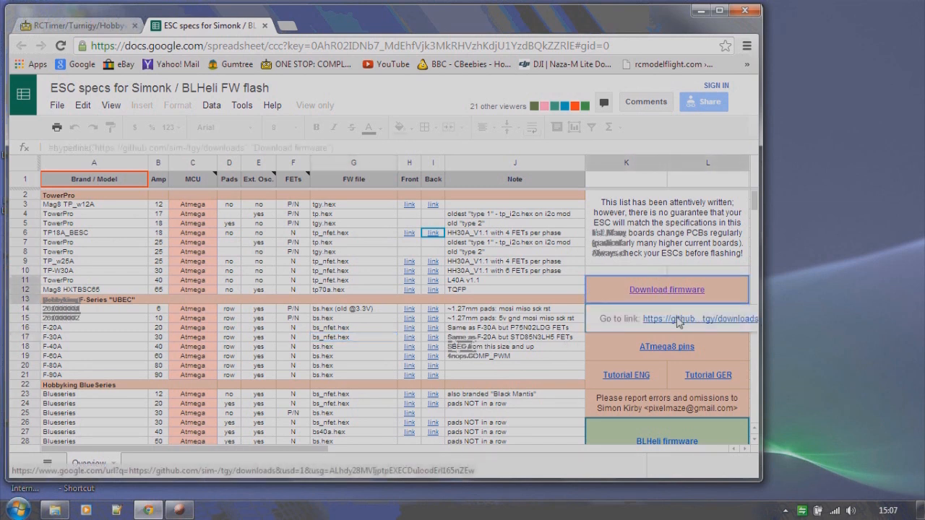
Step: Go to the tgy firmware downloads on GitHub and create a new ESC Files folder on the desktop
{"action": "left_click", "coordinate": [699, 319]}
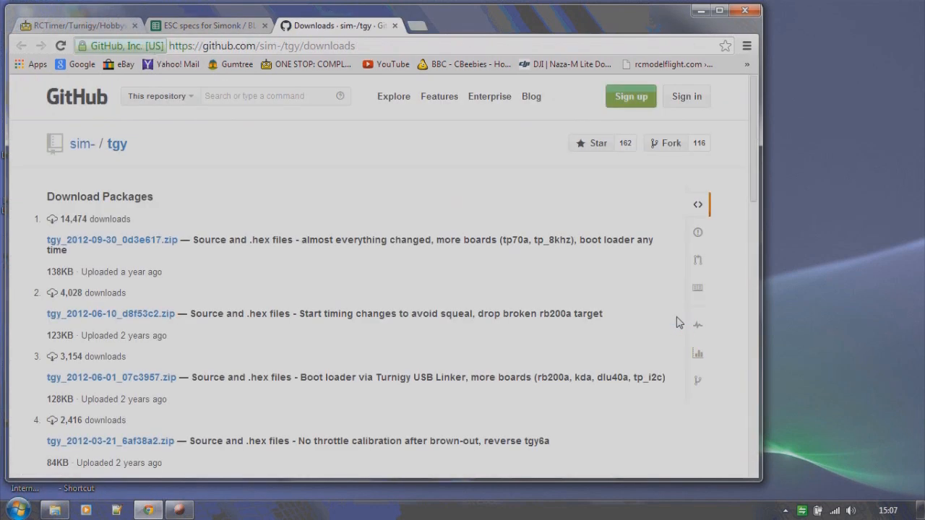
{"action": "mouse_move", "coordinate": [292, 232]}
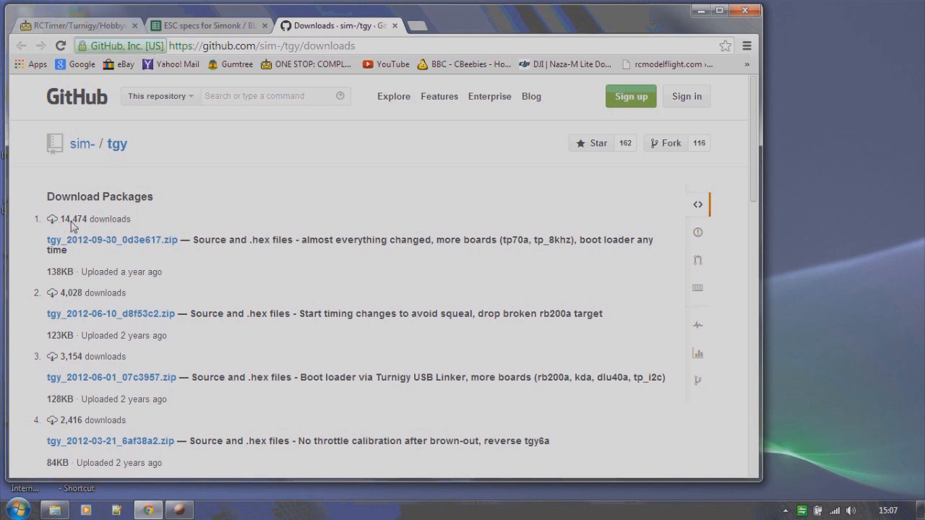
{"action": "mouse_move", "coordinate": [817, 259]}
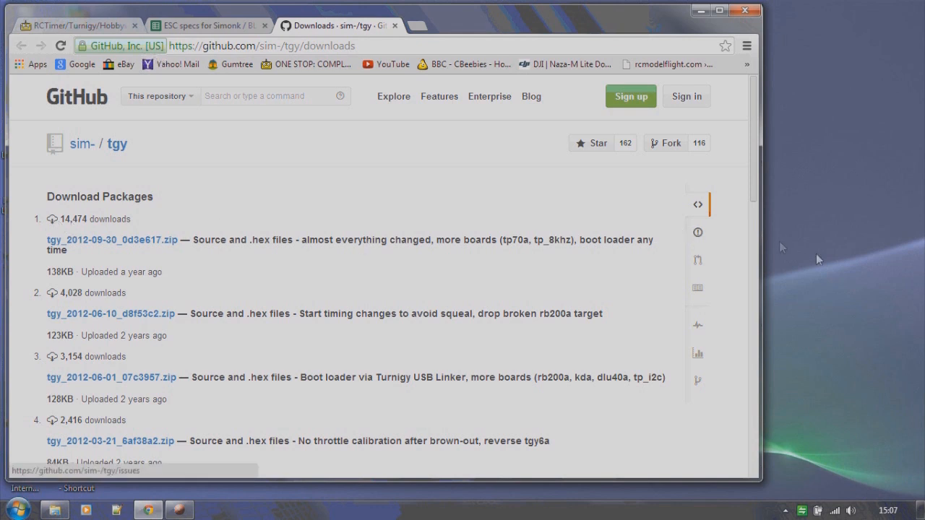
{"action": "right_click", "coordinate": [817, 259]}
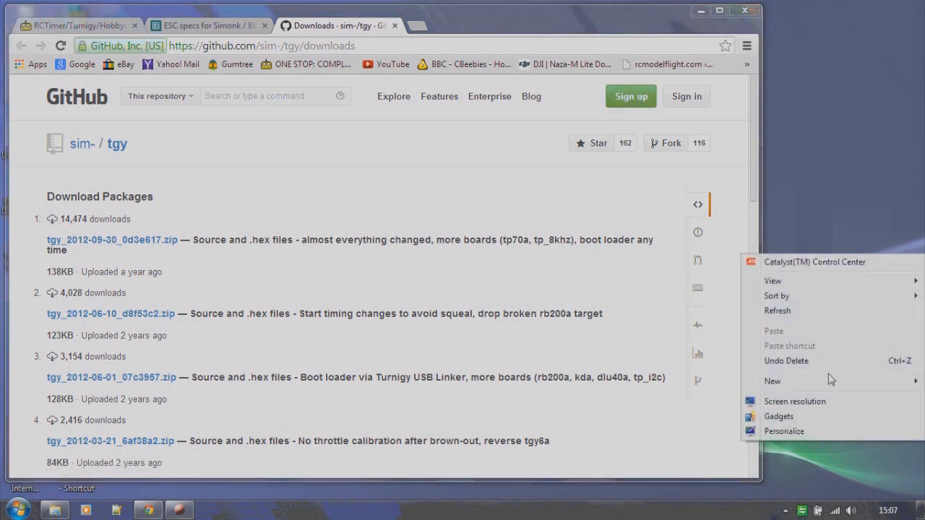
{"action": "left_click", "coordinate": [772, 382]}
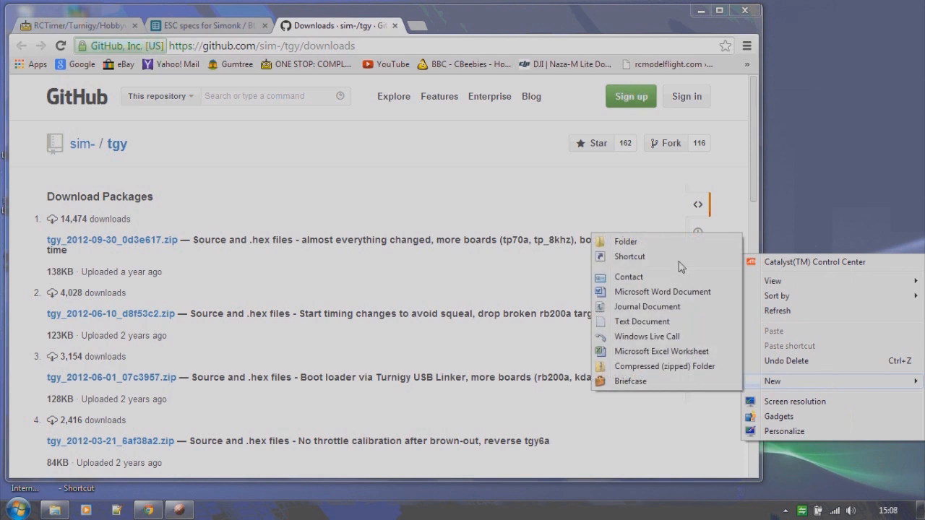
{"action": "left_click", "coordinate": [624, 241]}
{"action": "type", "text": "ESC Files"}
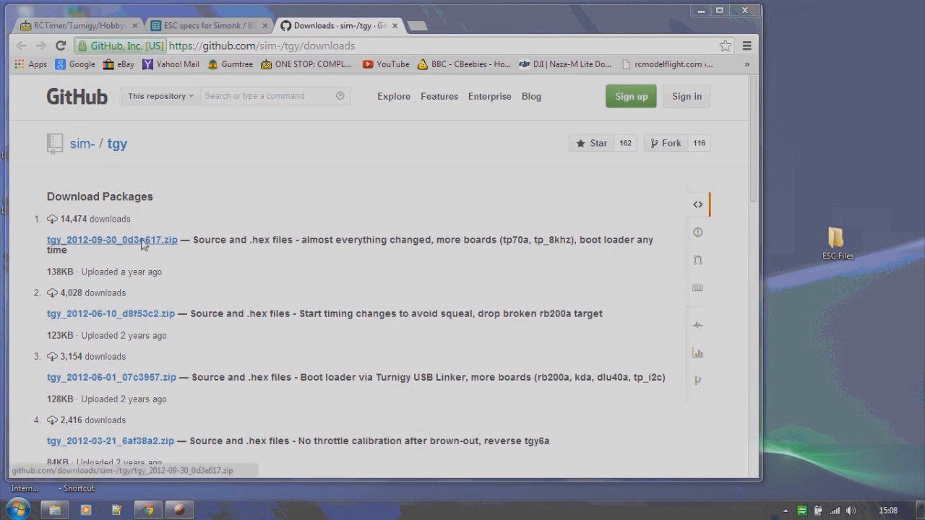
Step: Download tgy_2012-09-30_0d3e617.zip into ESC Files and locate bs_nfet.hex inside it
{"action": "left_click", "coordinate": [111, 239]}
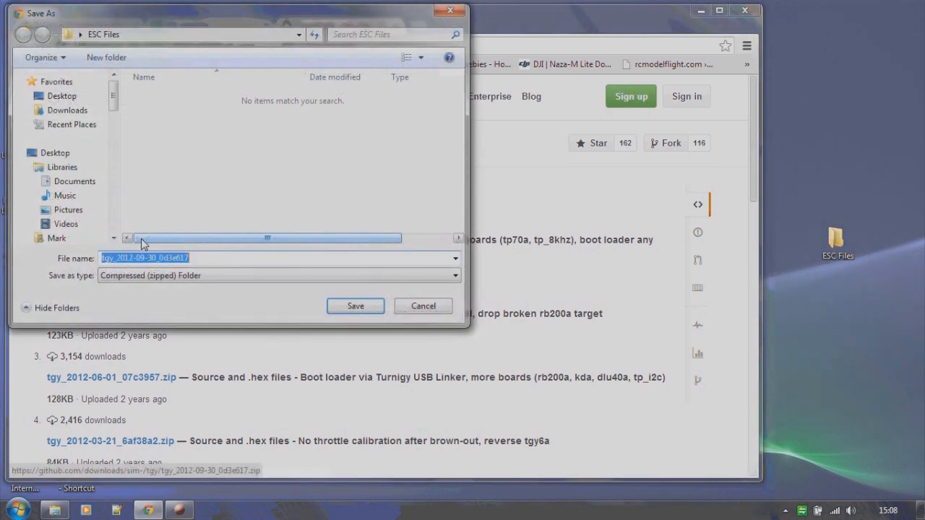
{"action": "left_click", "coordinate": [355, 306]}
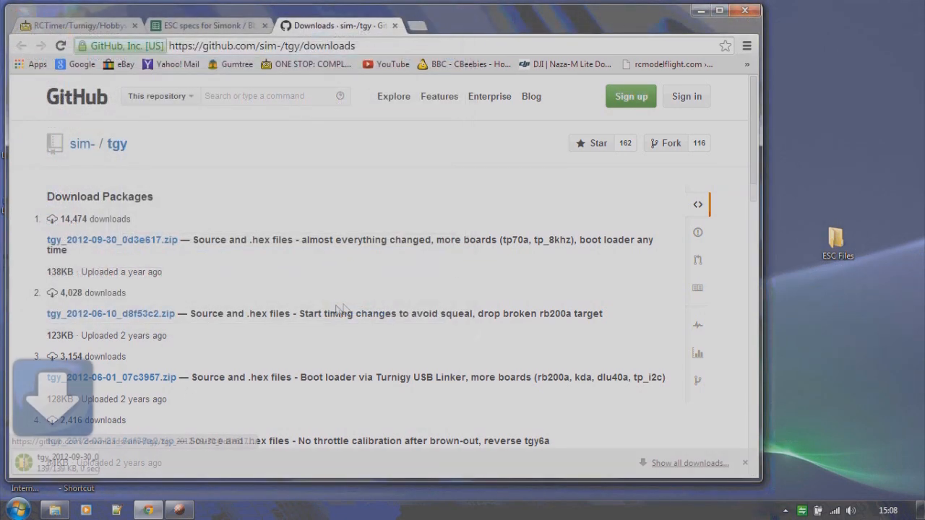
{"action": "mouse_move", "coordinate": [84, 465]}
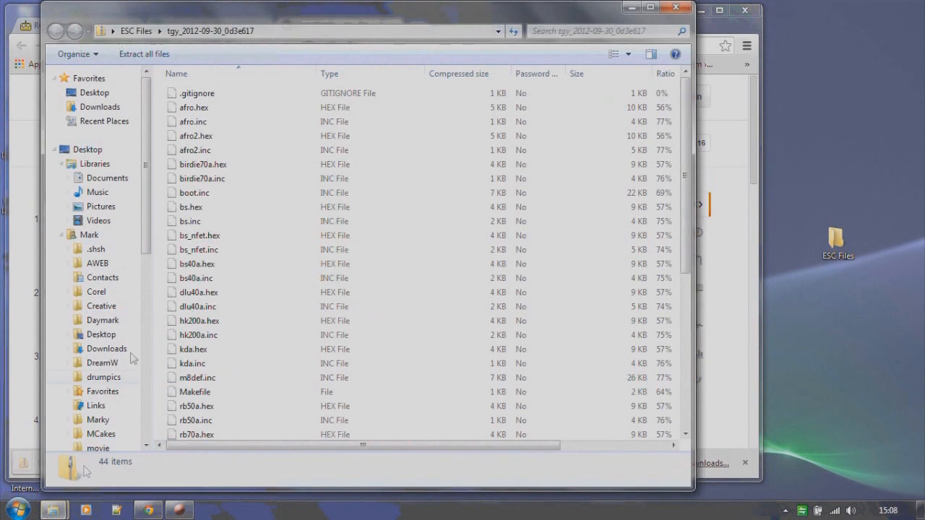
{"action": "mouse_move", "coordinate": [179, 243]}
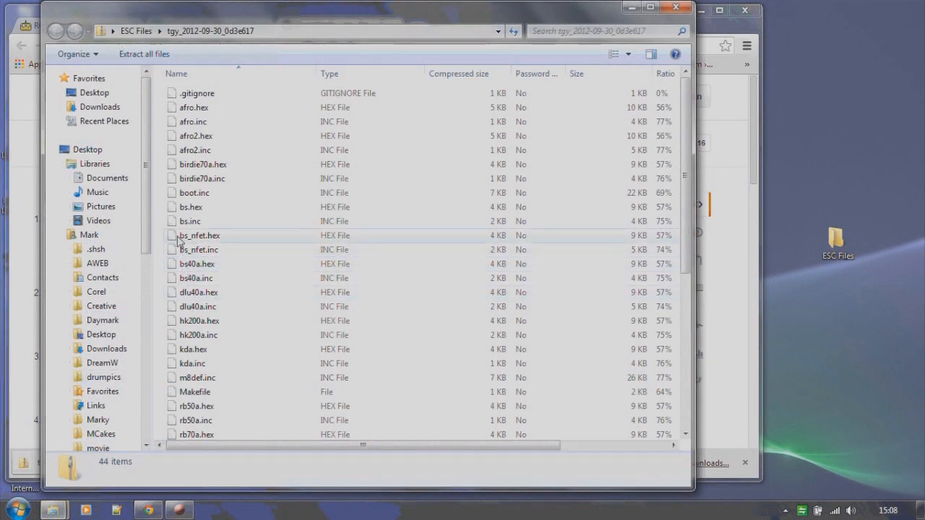
{"action": "left_click", "coordinate": [200, 234]}
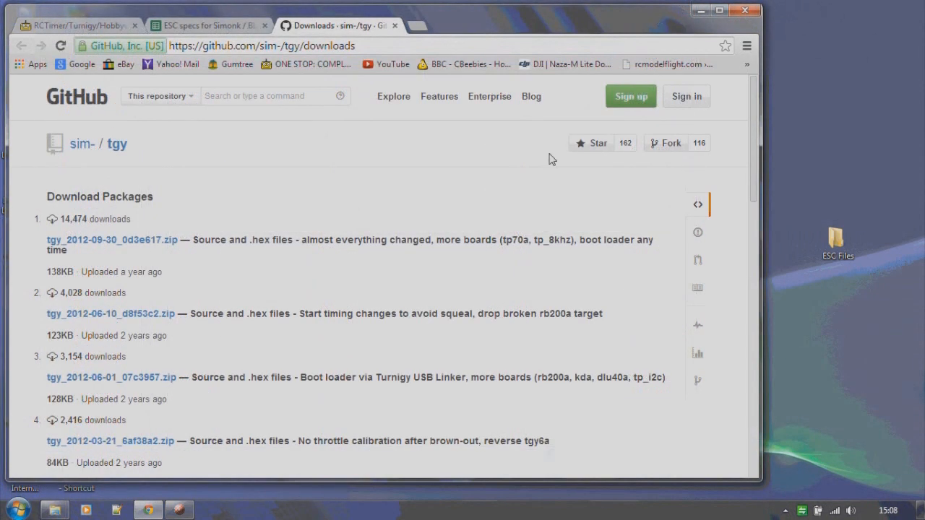
{"action": "mouse_move", "coordinate": [749, 70]}
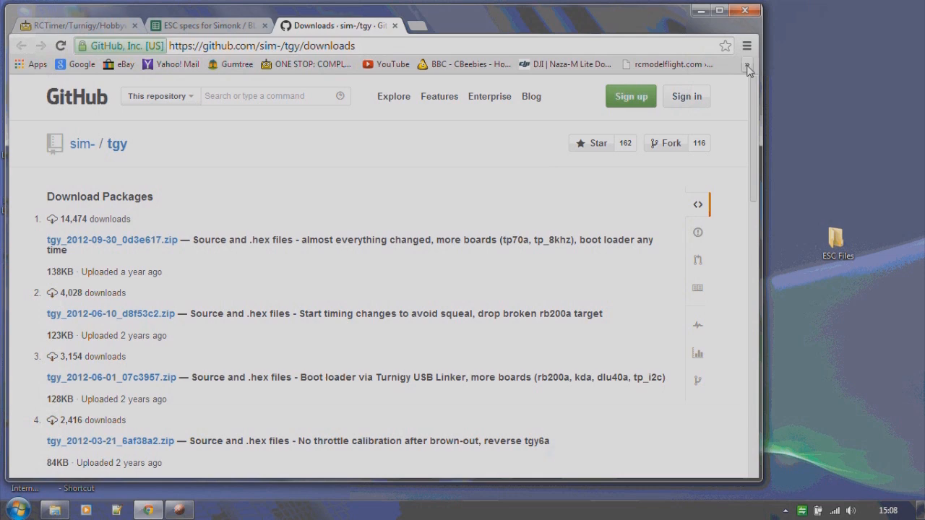
Step: Open the kkflashtool project page from the bookmarks and scroll to its Download section
{"action": "left_click", "coordinate": [748, 64]}
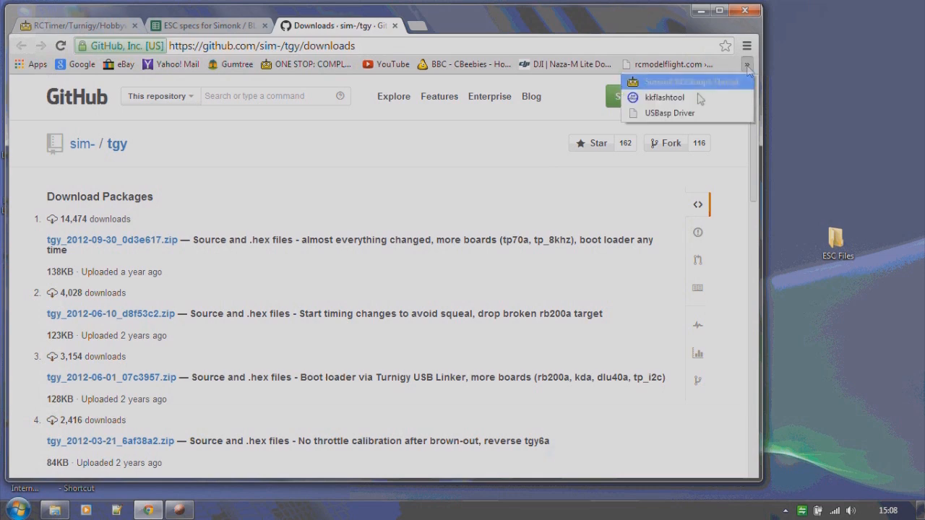
{"action": "left_click", "coordinate": [663, 97]}
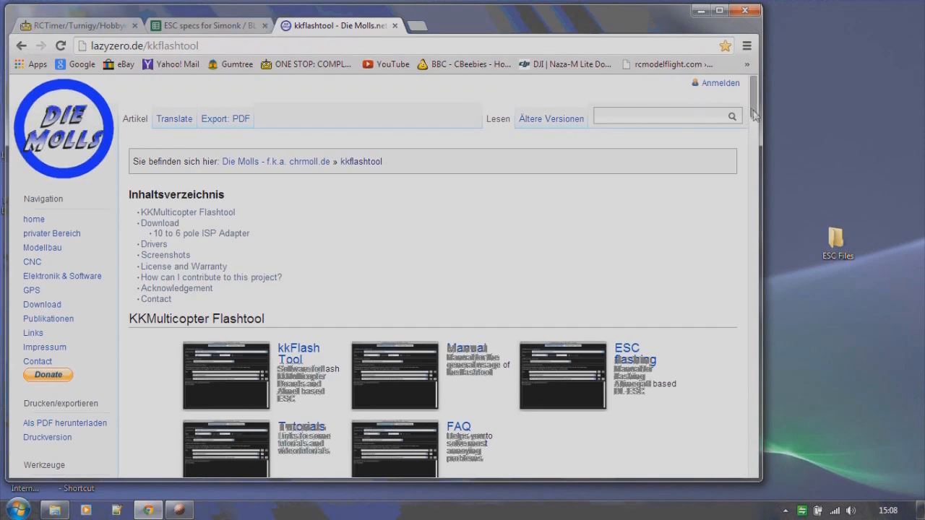
{"action": "scroll", "scroll_direction": "down", "scroll_amount": 3}
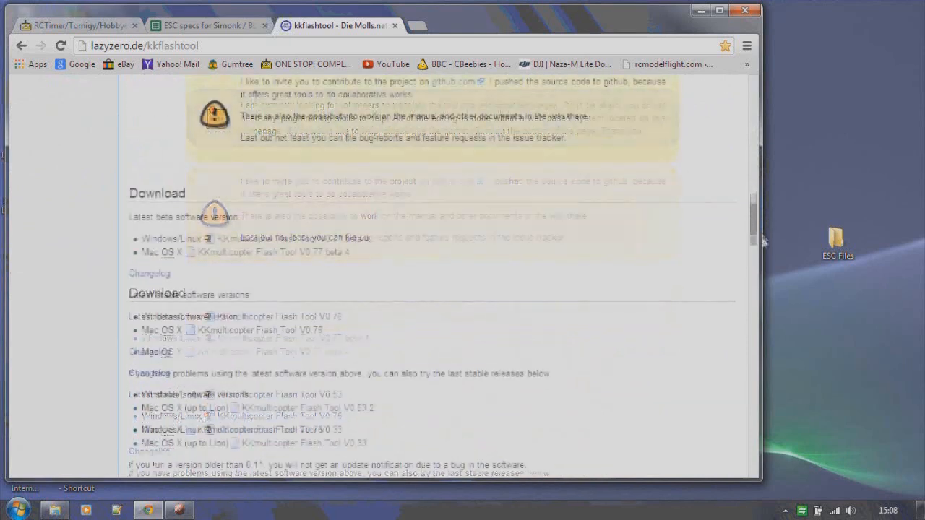
{"action": "scroll", "scroll_direction": "down", "scroll_amount": 3}
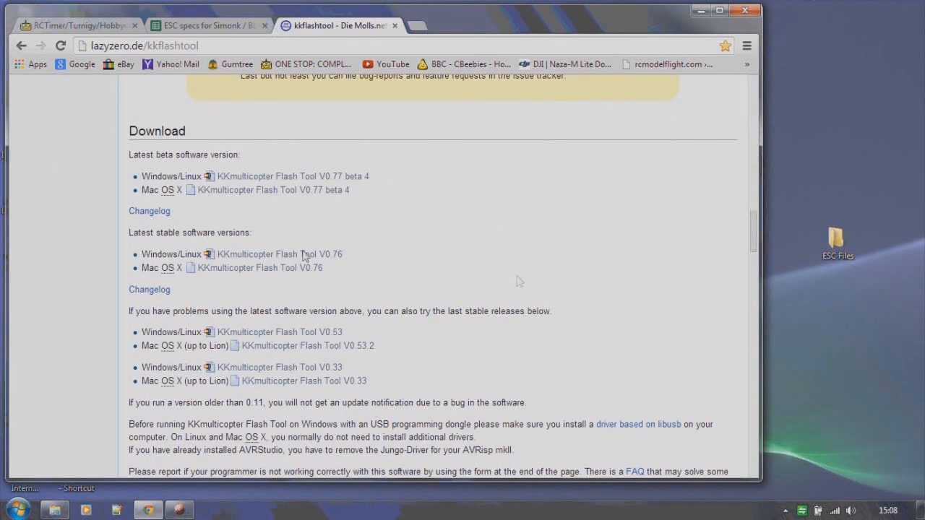
{"action": "mouse_move", "coordinate": [237, 237]}
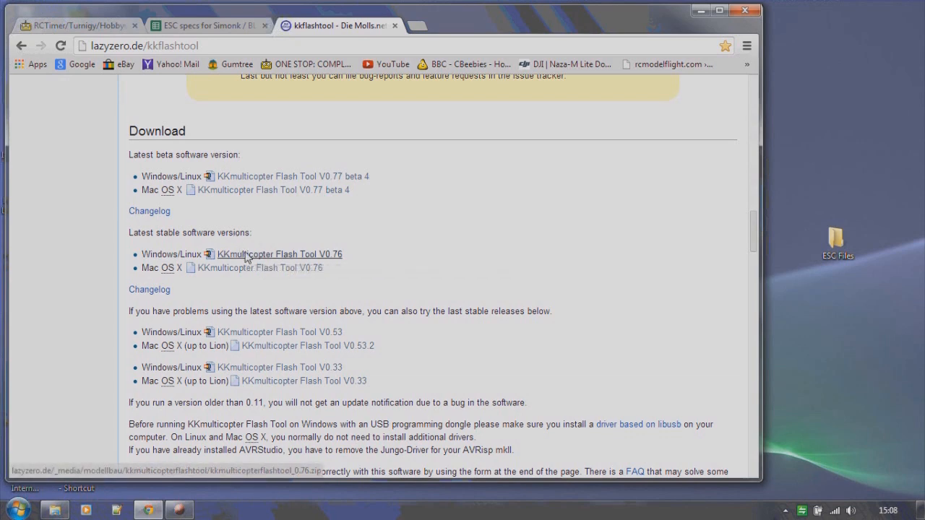
Step: Download KKmulticopter Flash Tool V0.76 for Windows/Linux into ESC Files and view the archive contents
{"action": "left_click", "coordinate": [279, 254]}
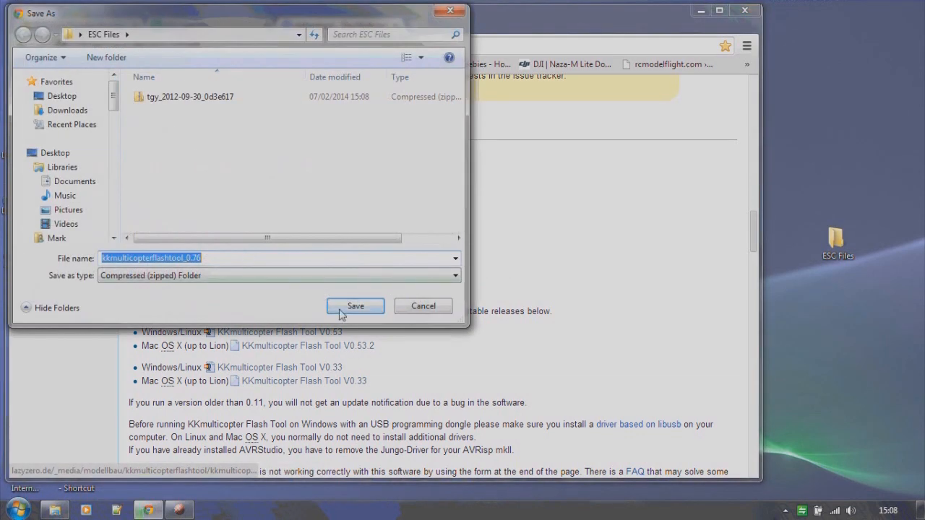
{"action": "left_click", "coordinate": [355, 306]}
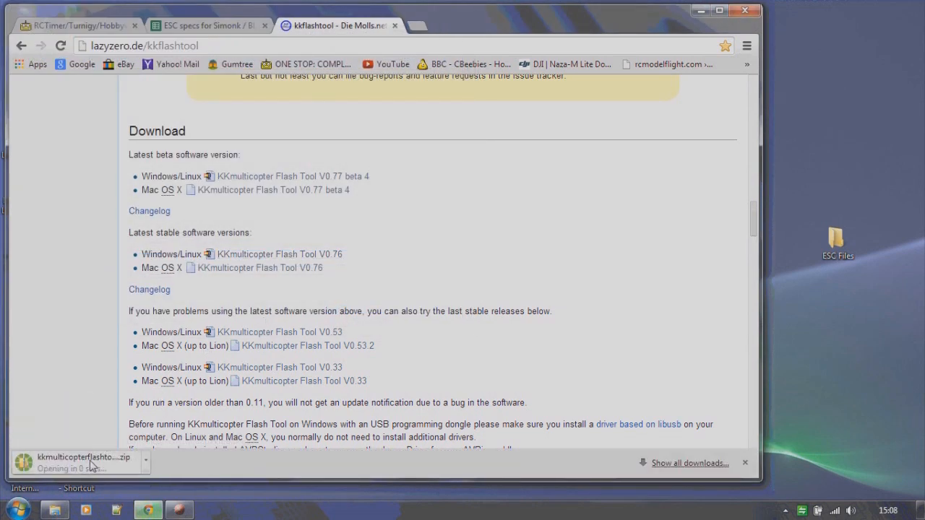
{"action": "left_click", "coordinate": [83, 459]}
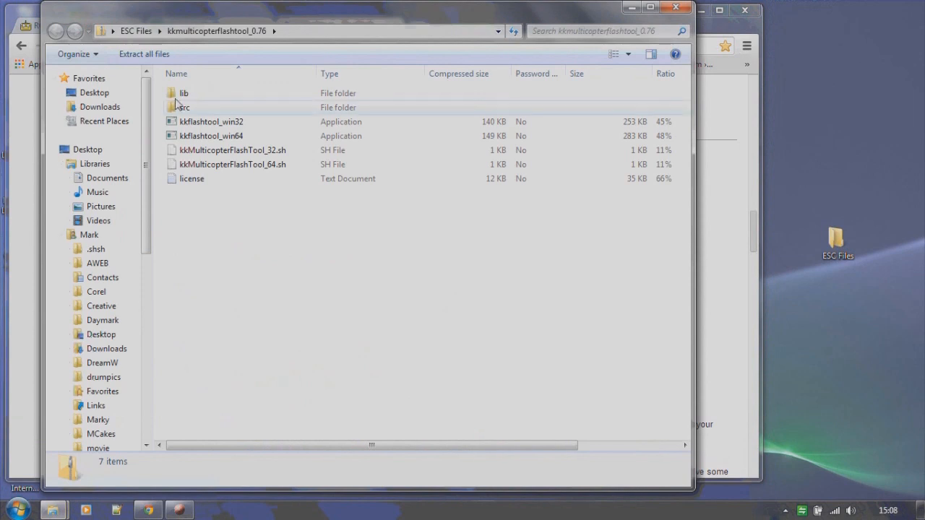
{"action": "left_click", "coordinate": [184, 92]}
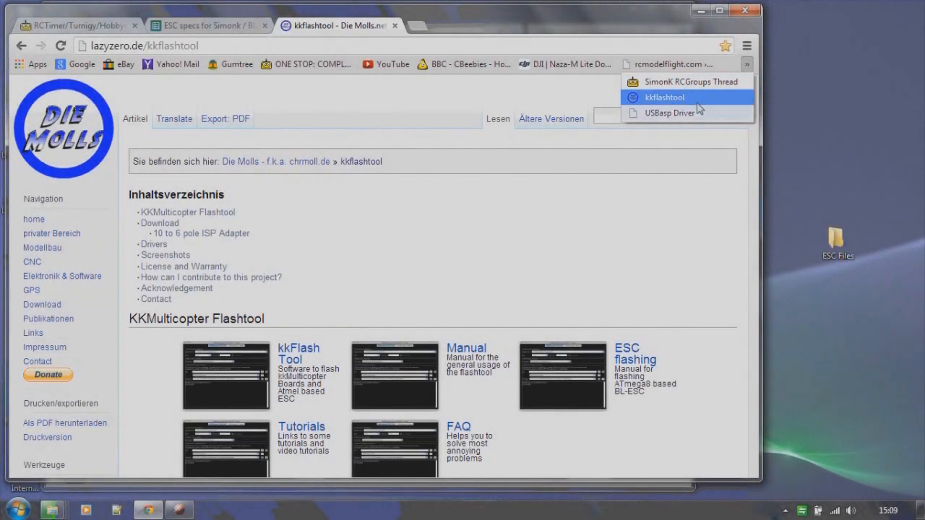
Step: From the fischl.de USBasp page, save the usbasp-windriver.2011-05-28 archive into ESC Files
{"action": "left_click", "coordinate": [674, 113]}
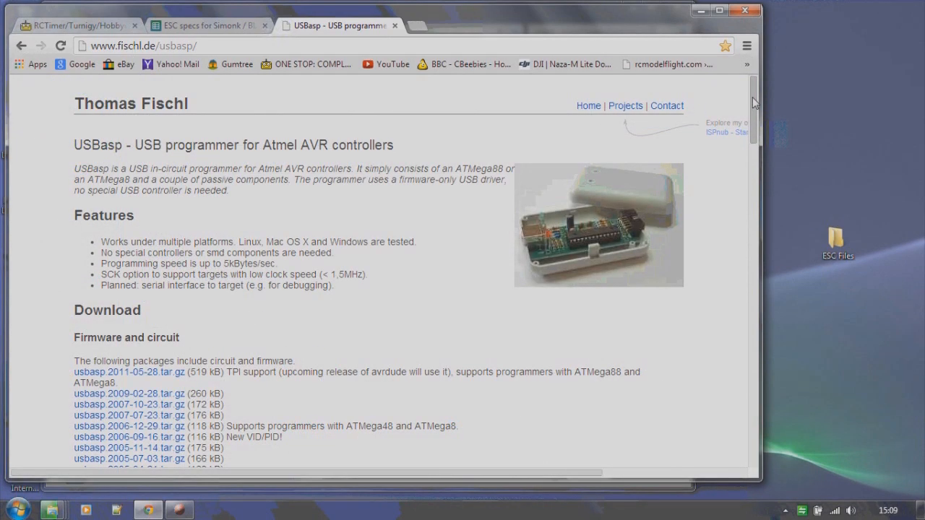
{"action": "scroll", "scroll_direction": "down", "scroll_amount": 3}
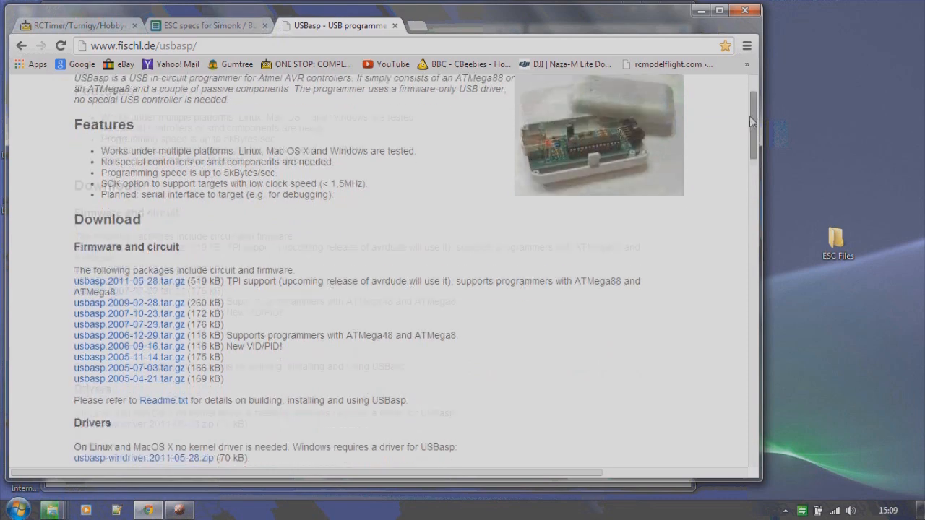
{"action": "scroll", "scroll_direction": "down", "scroll_amount": 3}
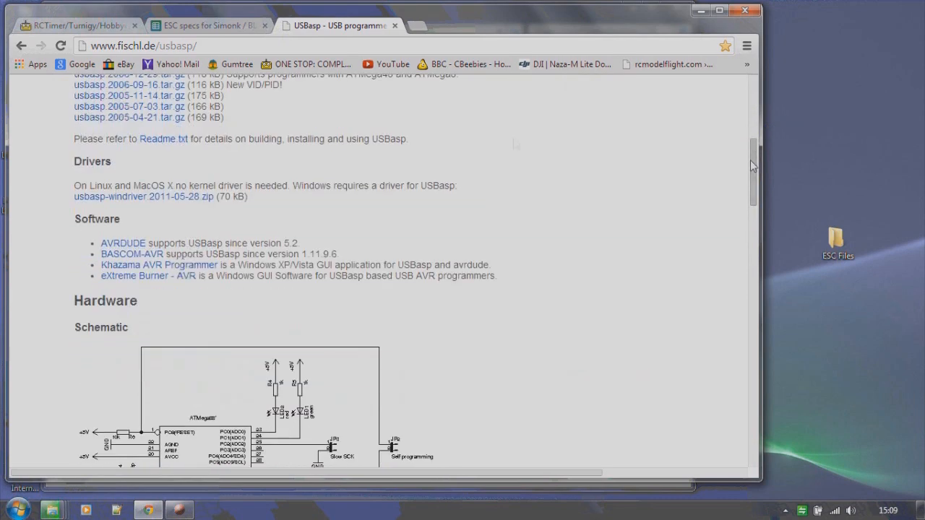
{"action": "mouse_move", "coordinate": [199, 178]}
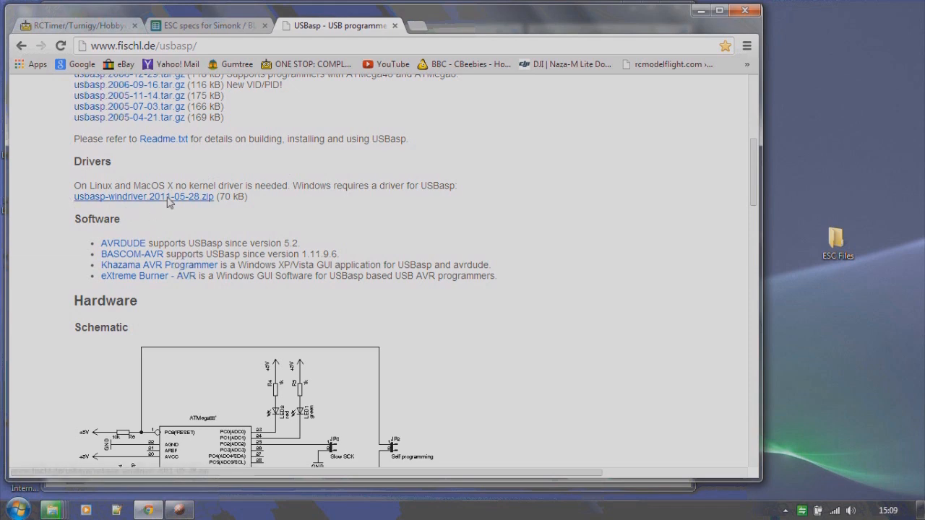
{"action": "left_click", "coordinate": [142, 197]}
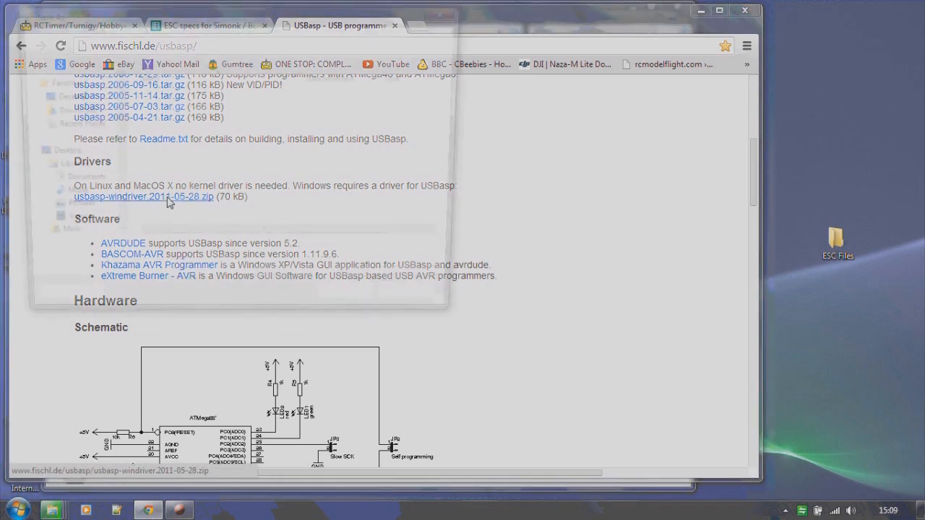
{"action": "left_click", "coordinate": [143, 197]}
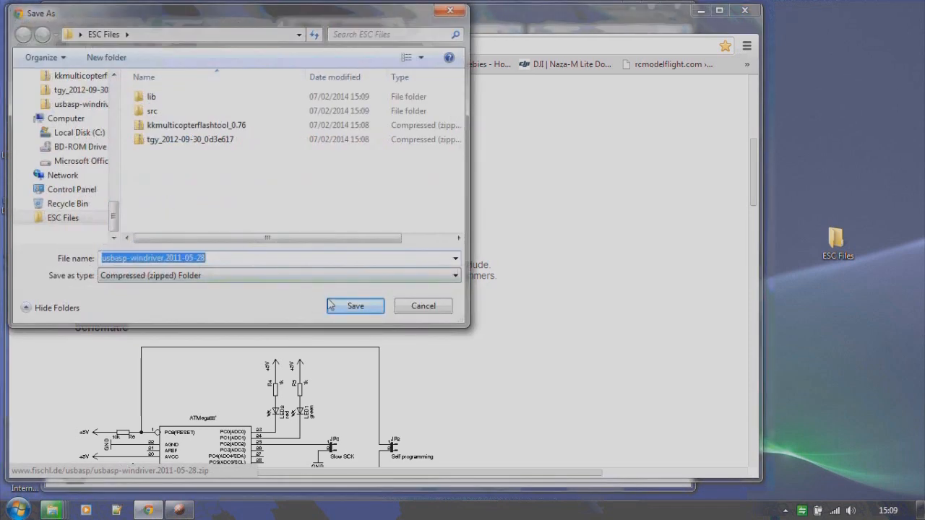
{"action": "left_click", "coordinate": [355, 306]}
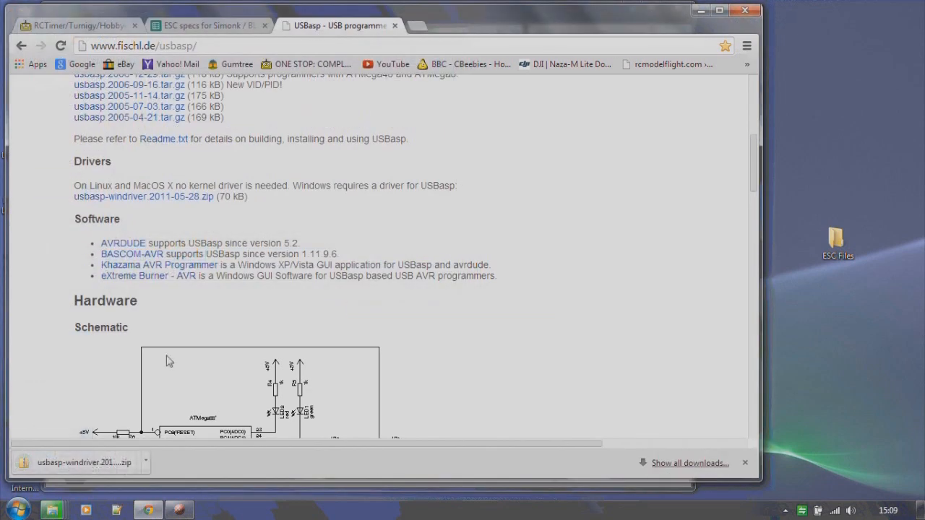
Step: Open the downloaded driver archive and inspect the usbasp-windriver.2011-05-28 folder inside it
{"action": "left_click", "coordinate": [79, 462]}
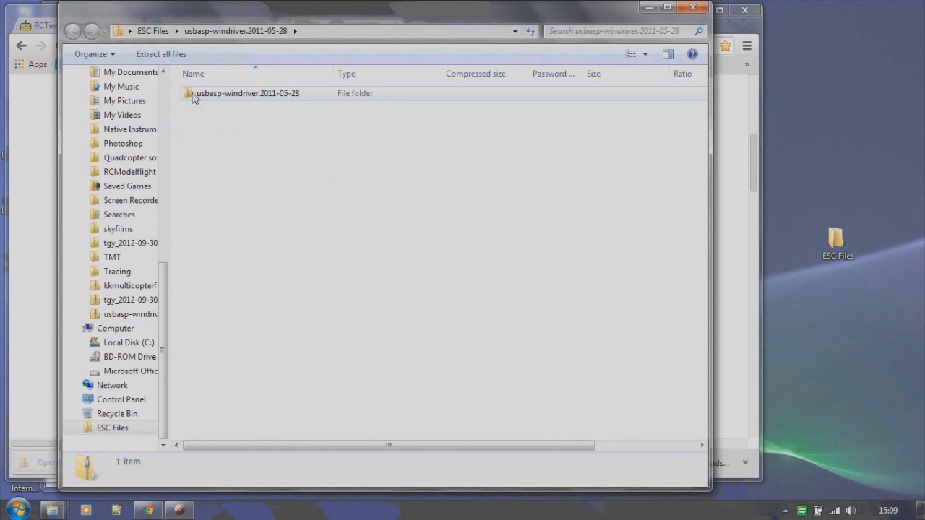
{"action": "left_click", "coordinate": [247, 92]}
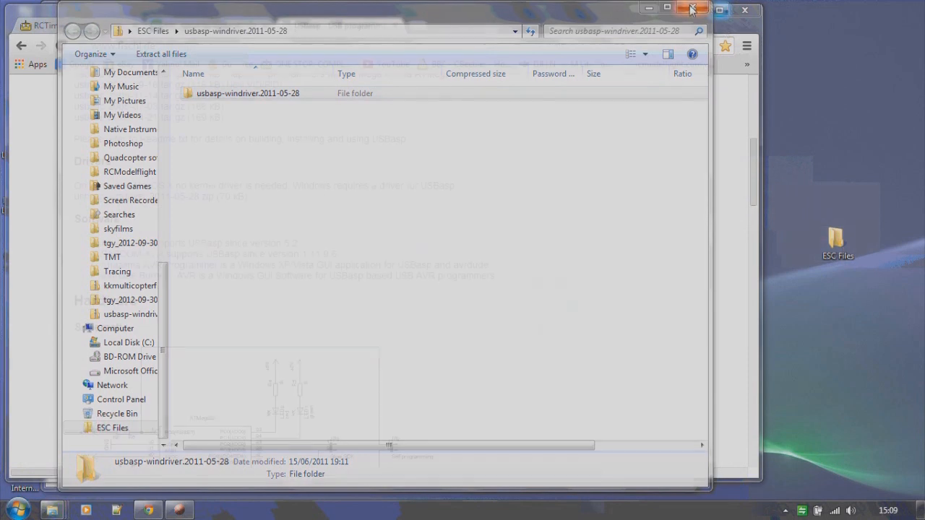
Step: Close the driver archive window, leaving the USBasp page showing
{"action": "left_click", "coordinate": [682, 9]}
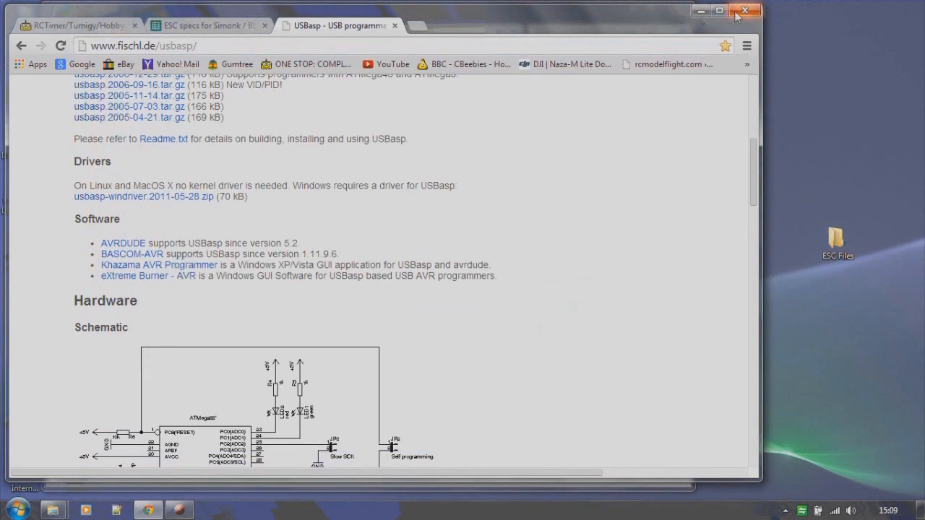
{"action": "mouse_move", "coordinate": [589, 143]}
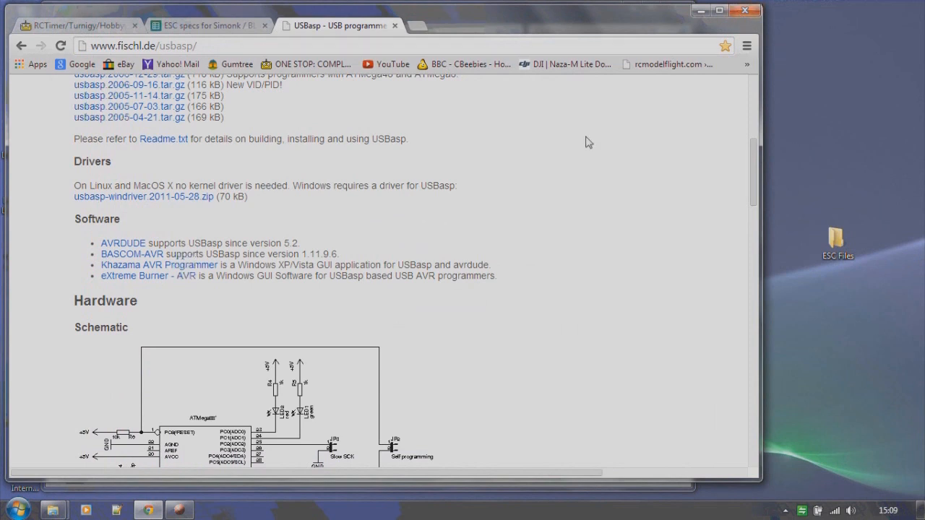
{"action": "mouse_move", "coordinate": [720, 157]}
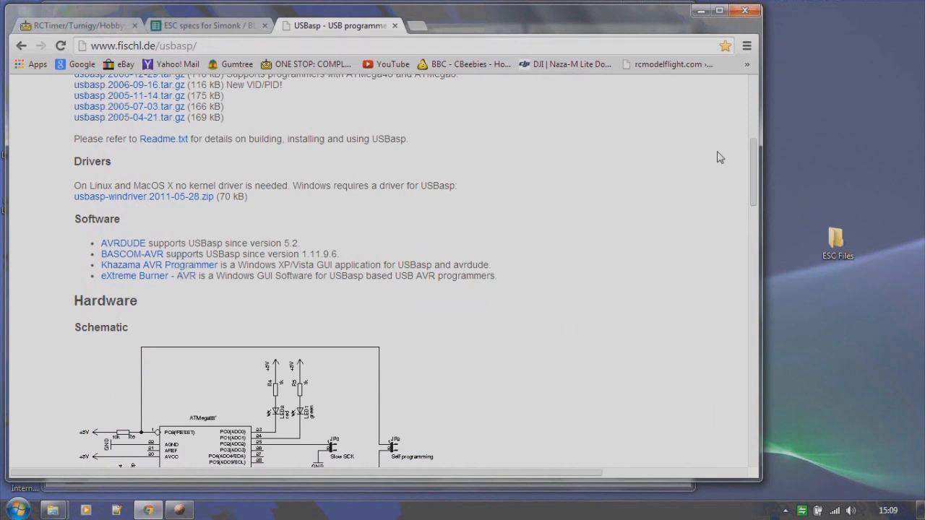
{"action": "mouse_move", "coordinate": [465, 142]}
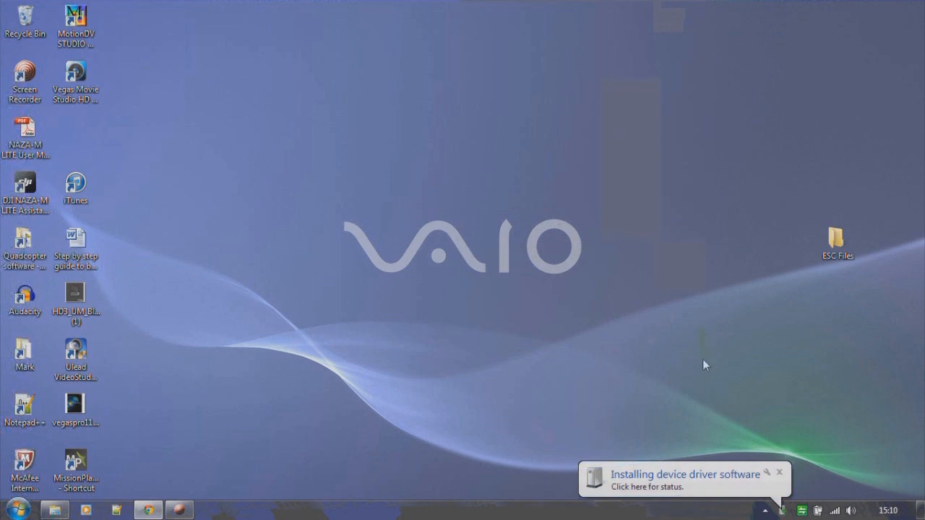
{"action": "mouse_move", "coordinate": [702, 480]}
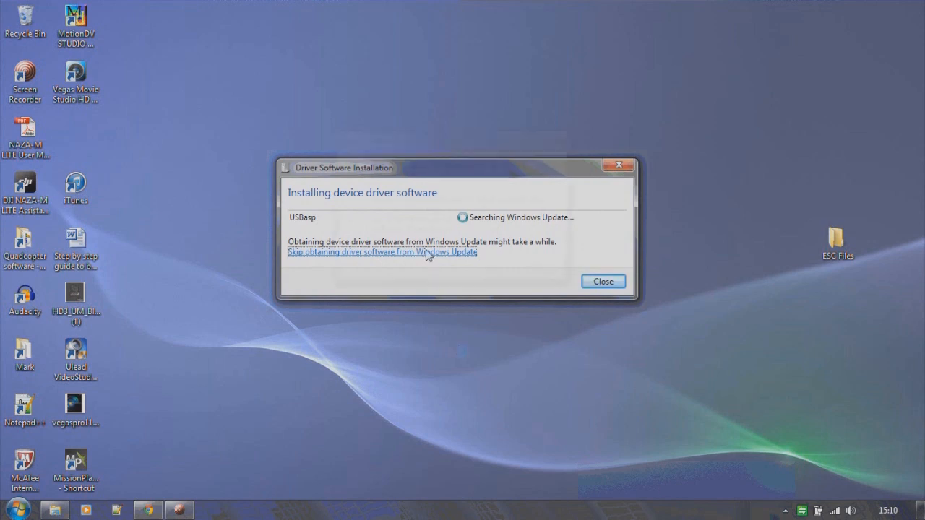
Step: Skip the Windows Update driver search for USBasp, let the install fail, and open the Start menu
{"action": "left_click", "coordinate": [381, 252]}
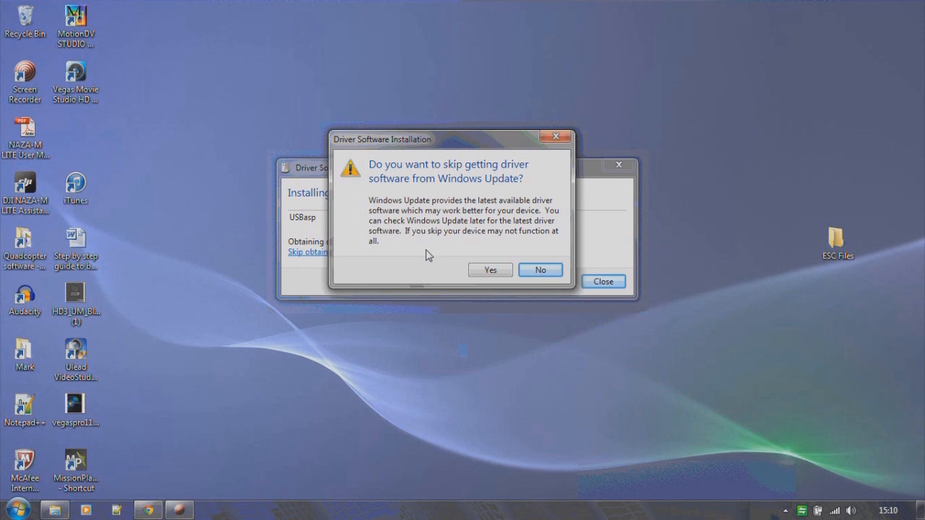
{"action": "left_click", "coordinate": [490, 270]}
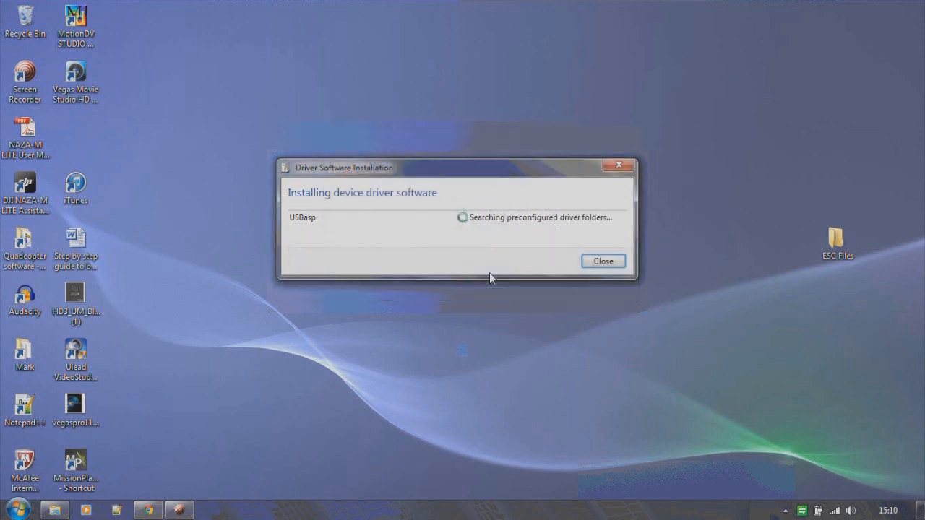
{"action": "mouse_move", "coordinate": [223, 399]}
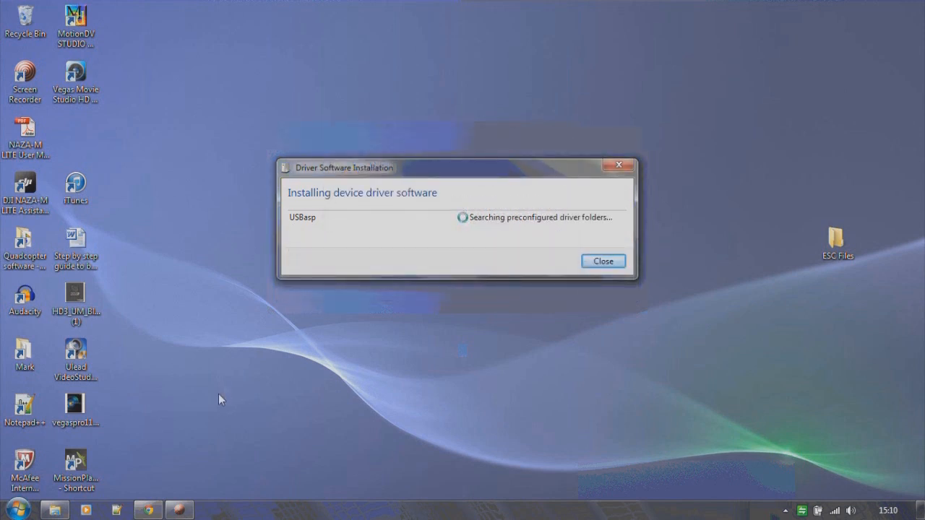
{"action": "left_click", "coordinate": [13, 508]}
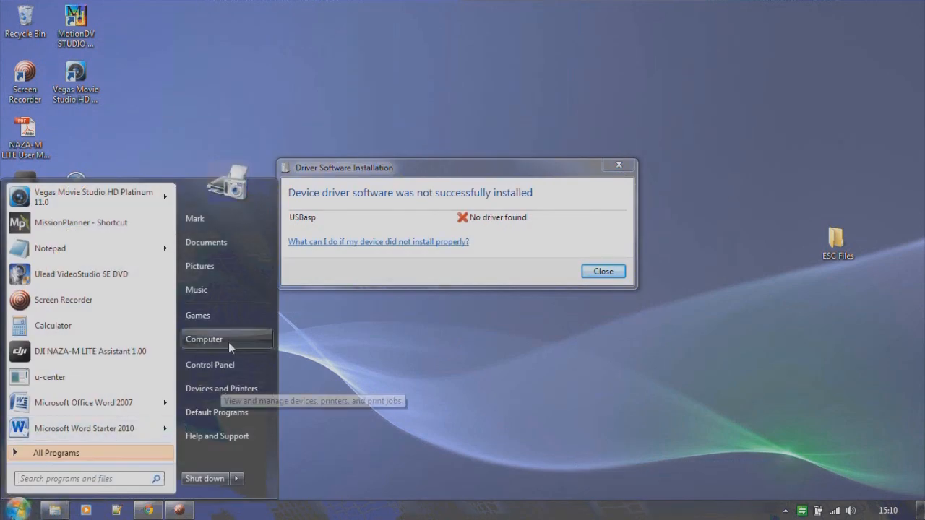
Step: Reach Device Manager via Computer's System properties and open the USBasp properties under Other devices
{"action": "left_click", "coordinate": [206, 338]}
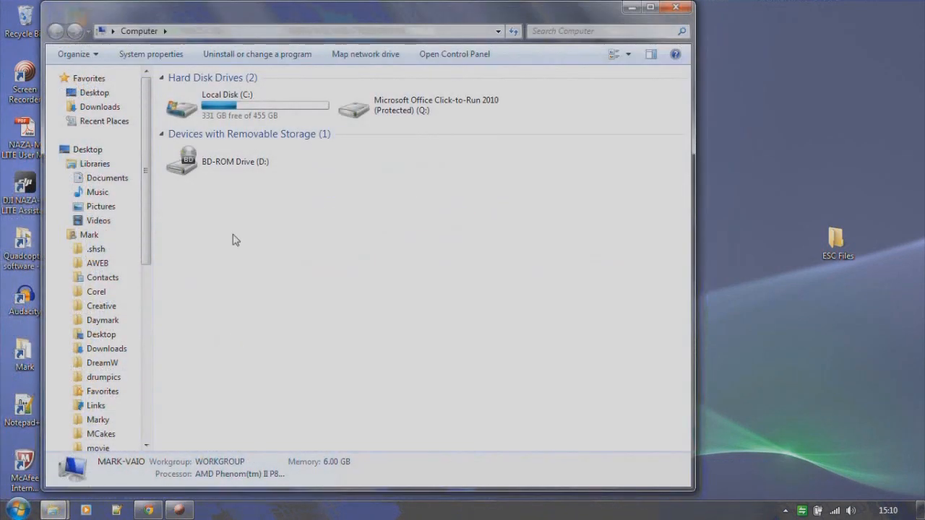
{"action": "left_click", "coordinate": [150, 55]}
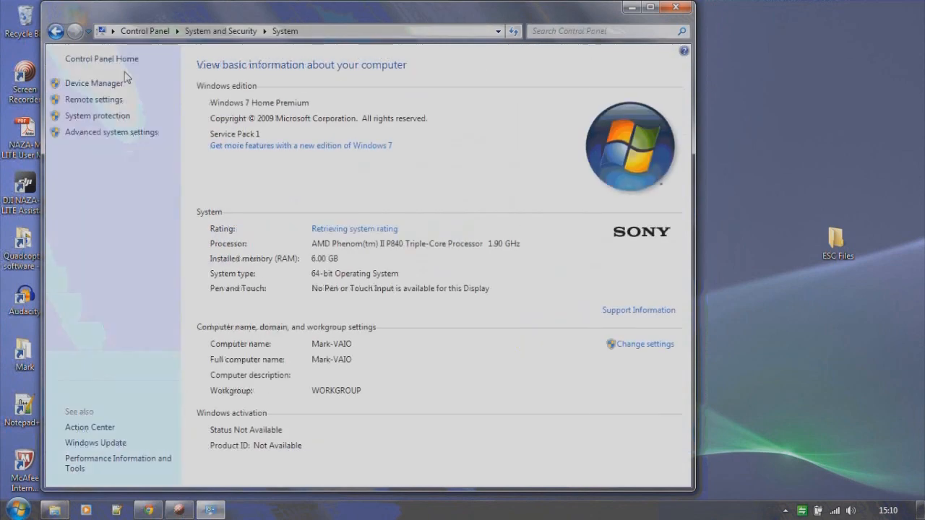
{"action": "left_click", "coordinate": [93, 82]}
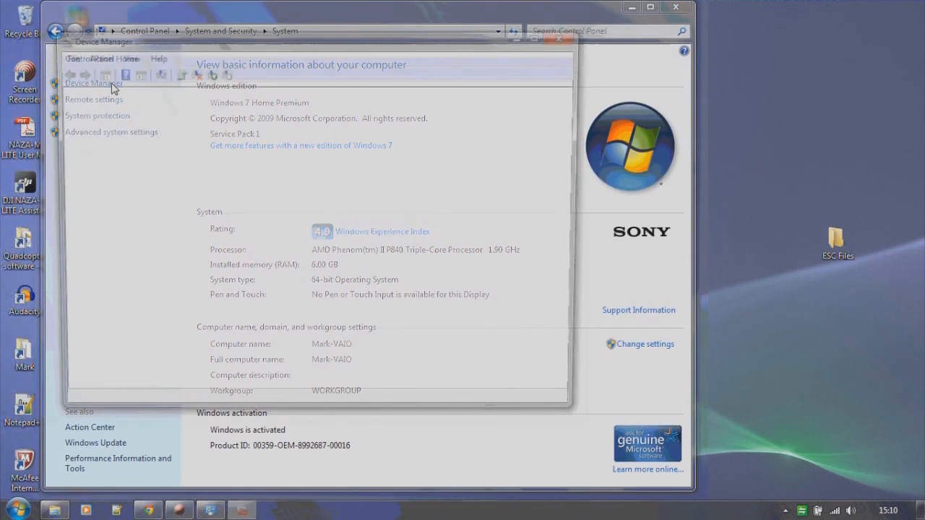
{"action": "left_click", "coordinate": [93, 82]}
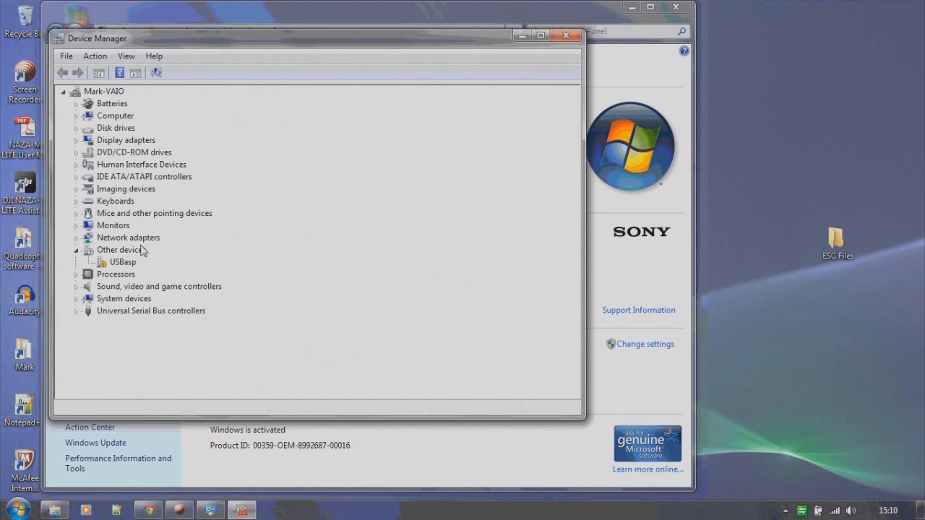
{"action": "double_click", "coordinate": [122, 261]}
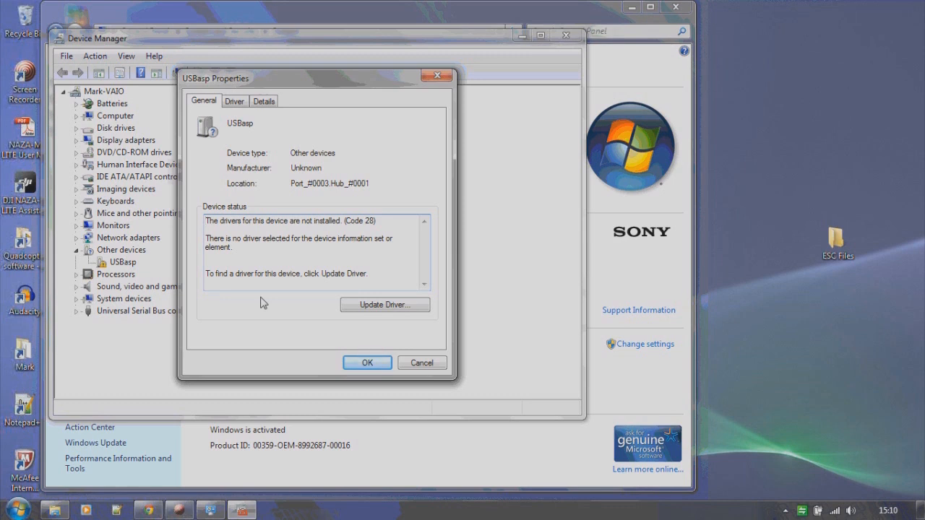
{"action": "mouse_move", "coordinate": [349, 305]}
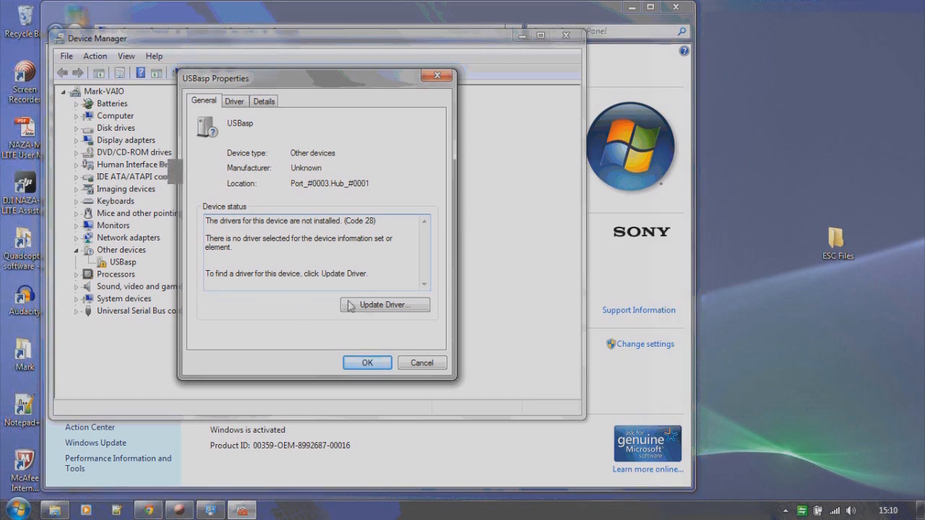
Step: Update the USBasp driver by browsing to ESC Files and install the unverified driver anyway
{"action": "left_click", "coordinate": [384, 304]}
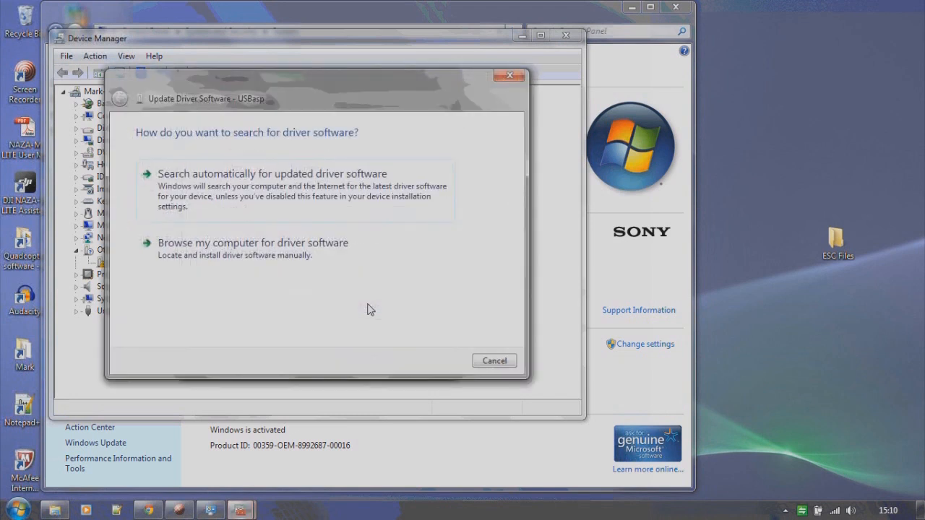
{"action": "mouse_move", "coordinate": [273, 248]}
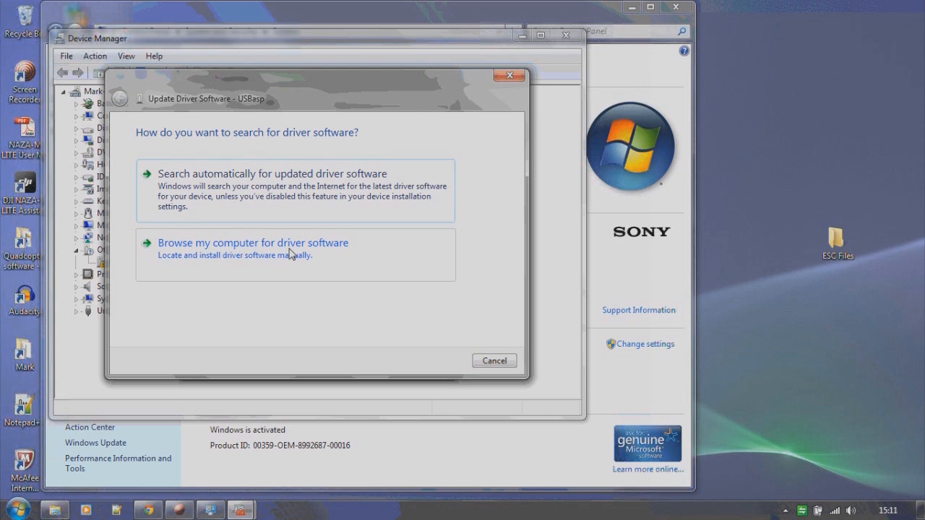
{"action": "left_click", "coordinate": [252, 243]}
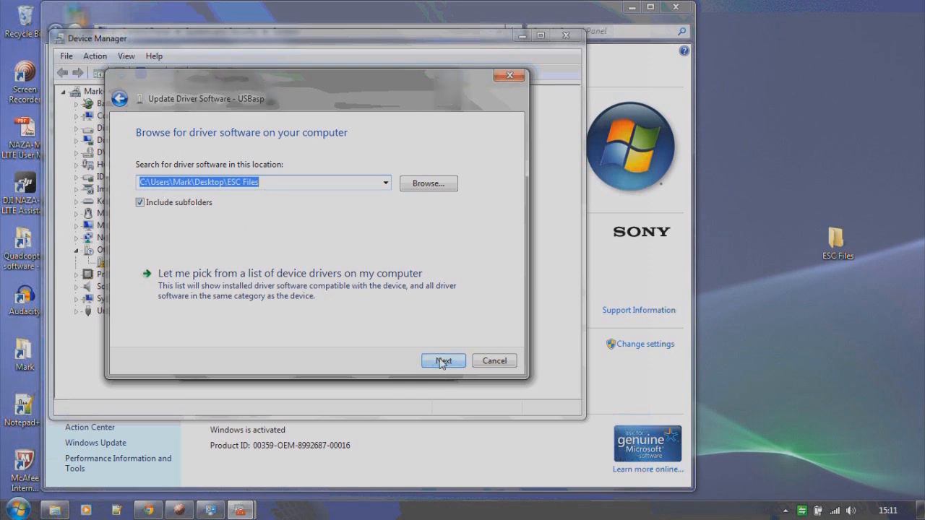
{"action": "left_click", "coordinate": [442, 361]}
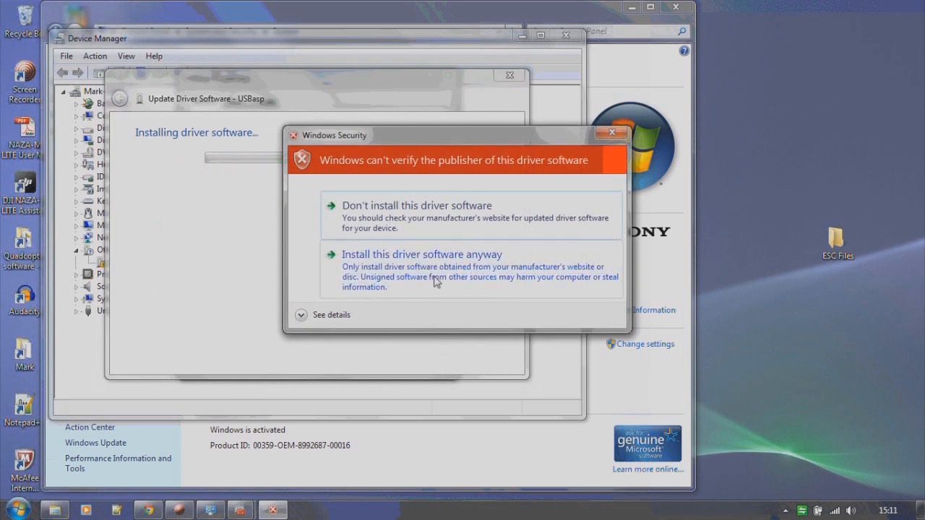
{"action": "left_click", "coordinate": [422, 254]}
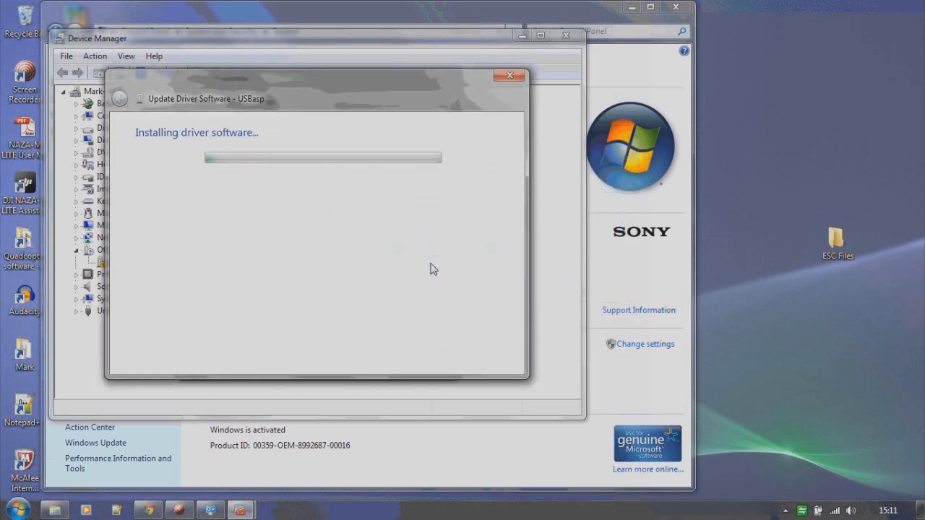
{"action": "mouse_move", "coordinate": [82, 358]}
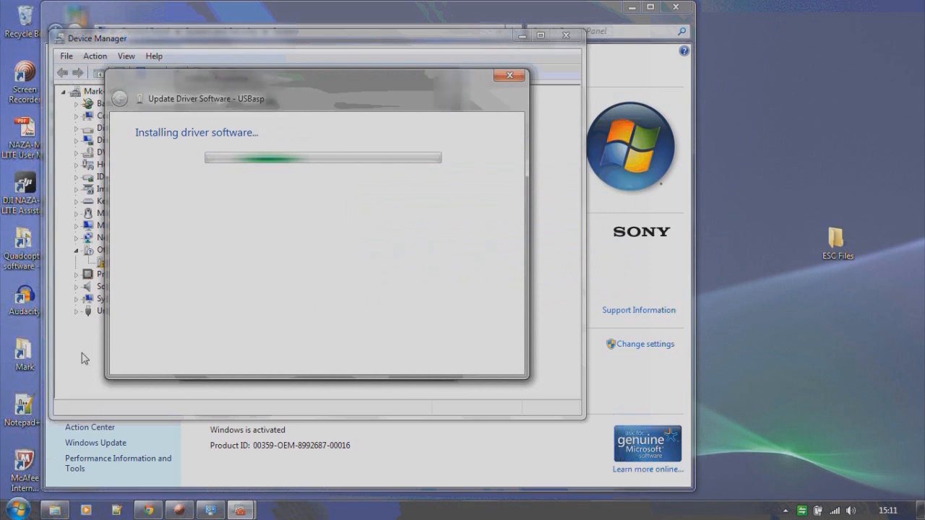
{"action": "mouse_move", "coordinate": [466, 123]}
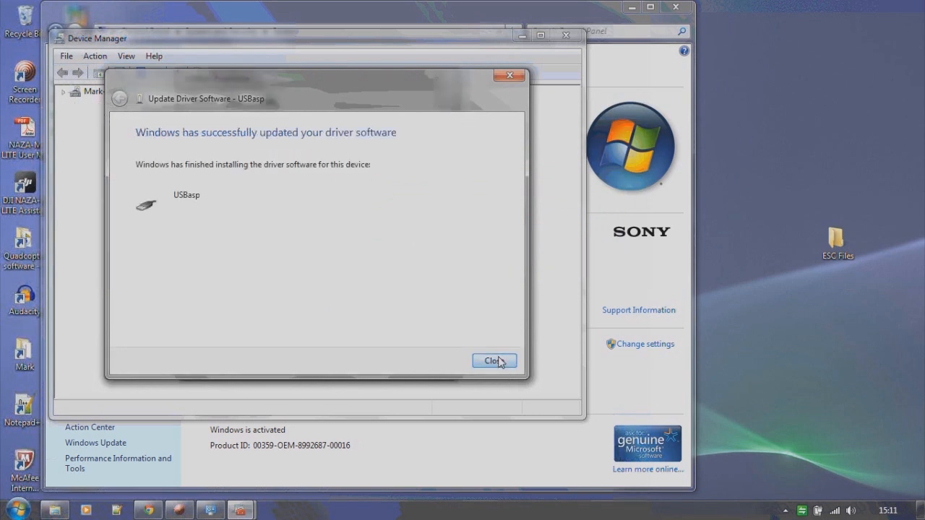
Step: Confirm USBasp reports working properly, then close its properties and Device Manager
{"action": "left_click", "coordinate": [495, 362]}
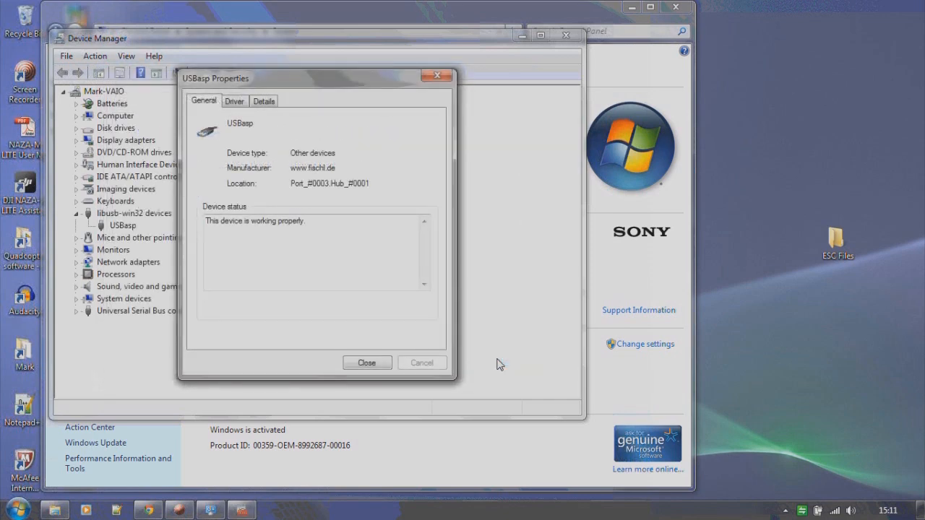
{"action": "left_click", "coordinate": [367, 361]}
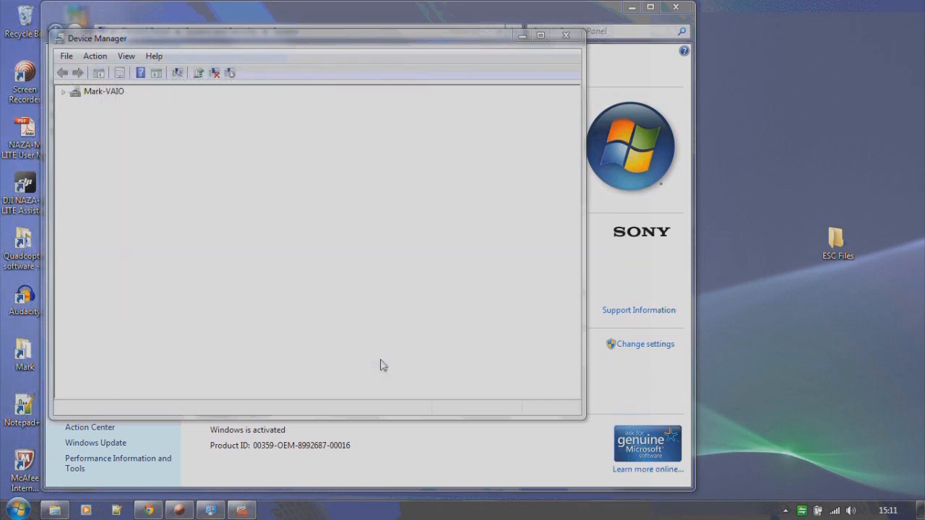
{"action": "left_click", "coordinate": [566, 35]}
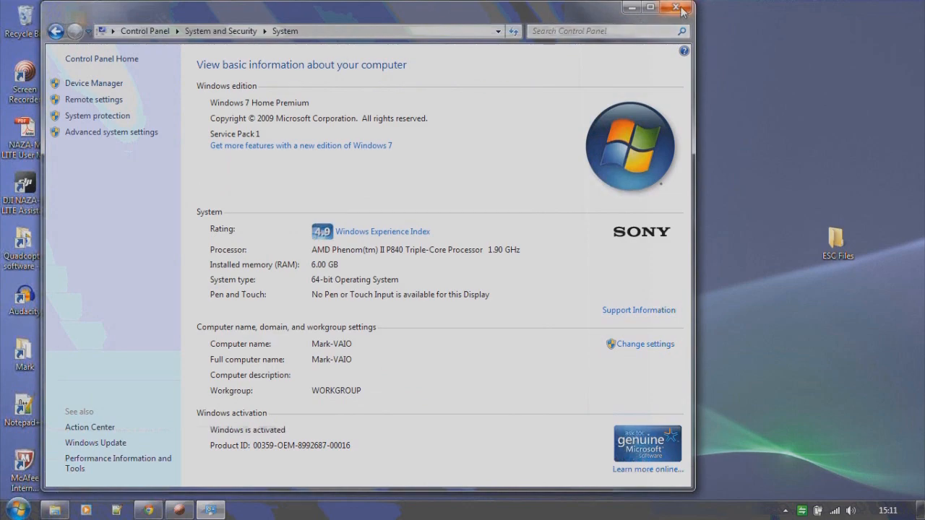
Step: Launch kkflashtool_win64 from the ESC Files desktop folder, reaching the publisher security warning
{"action": "left_click", "coordinate": [675, 8]}
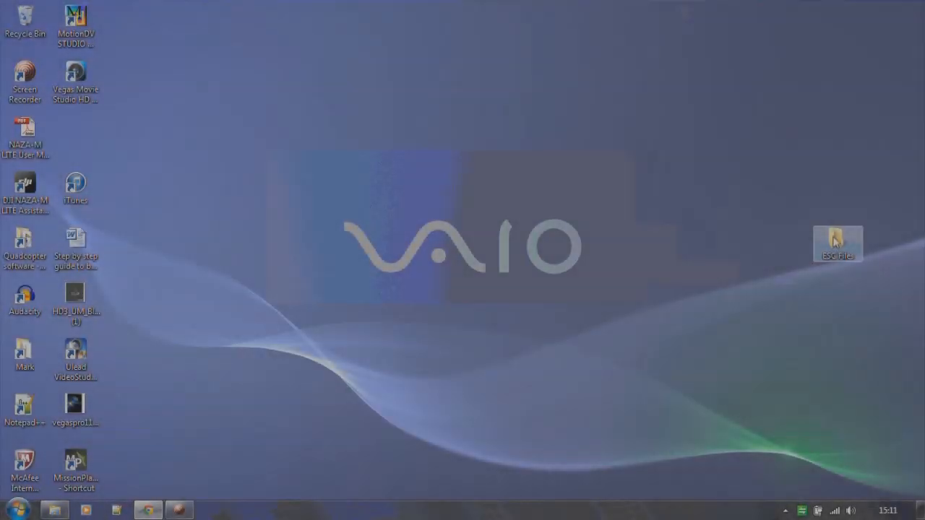
{"action": "double_click", "coordinate": [838, 242]}
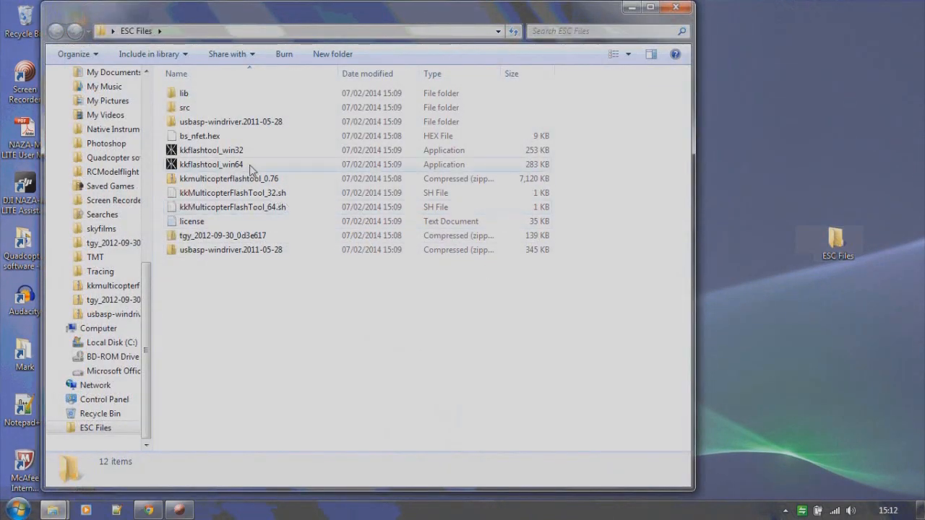
{"action": "mouse_move", "coordinate": [248, 167]}
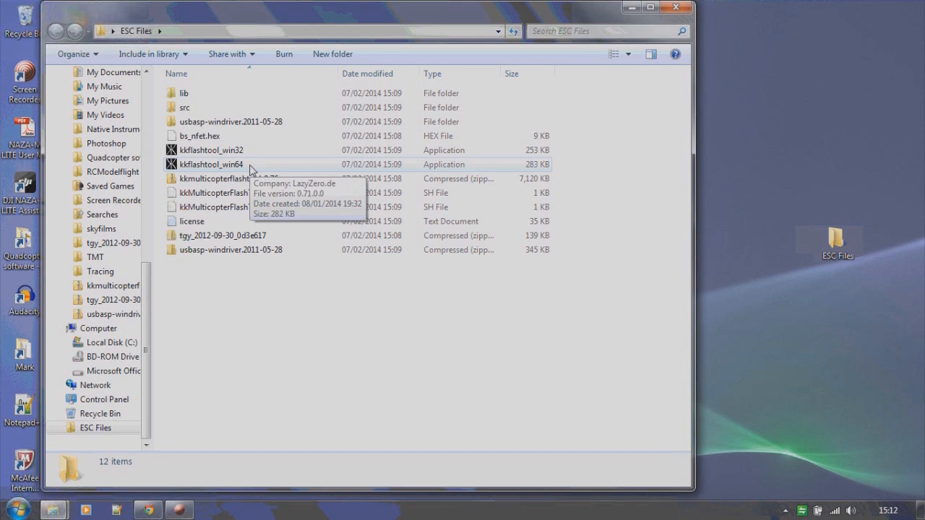
{"action": "double_click", "coordinate": [211, 165]}
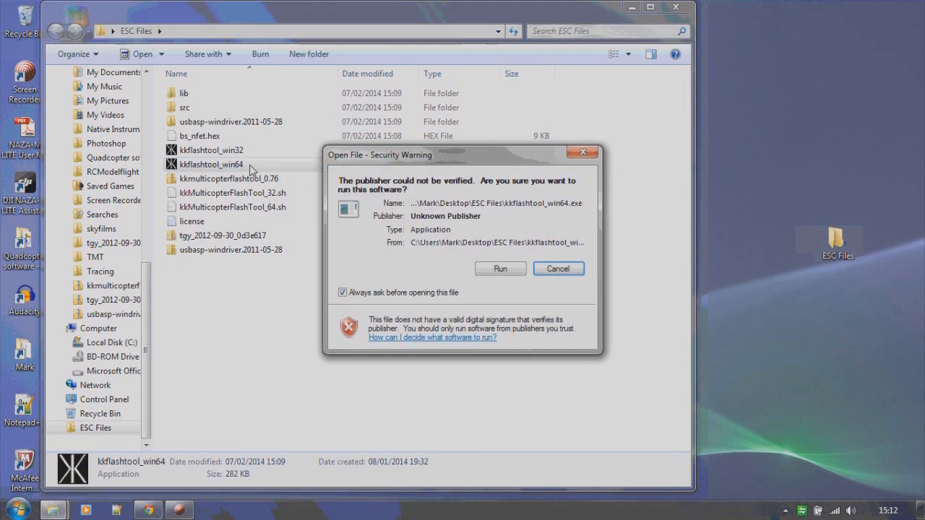
{"action": "mouse_move", "coordinate": [500, 269]}
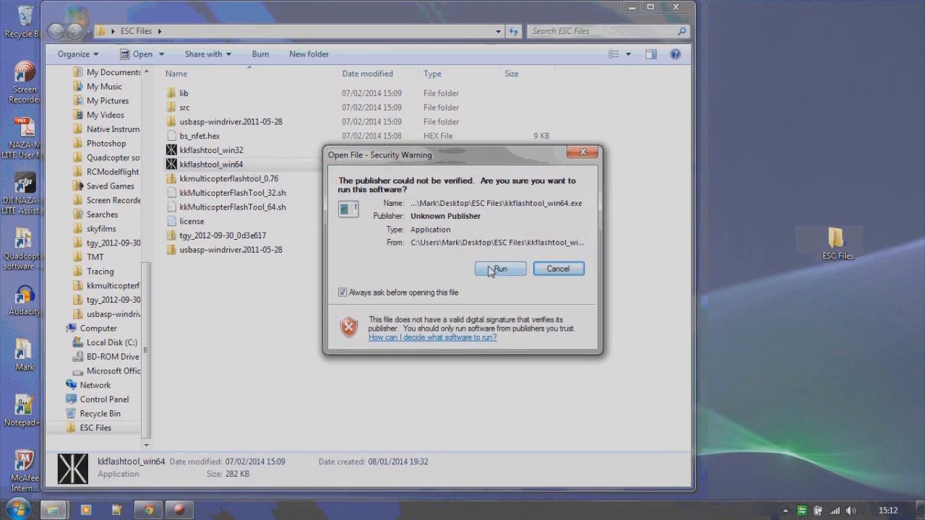
{"action": "mouse_move", "coordinate": [922, 416]}
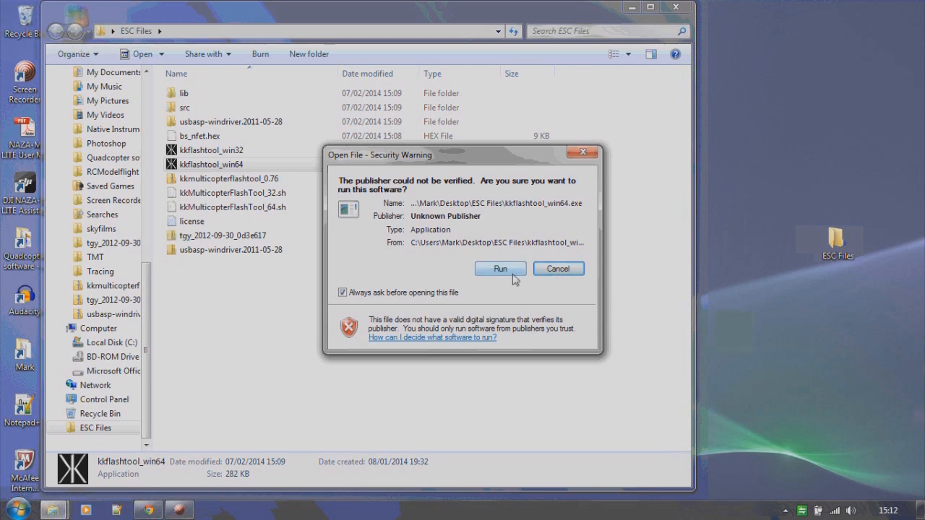
Step: Run the unverified flash tool and choose the 'Any usbasp clone' programmer
{"action": "left_click", "coordinate": [500, 268]}
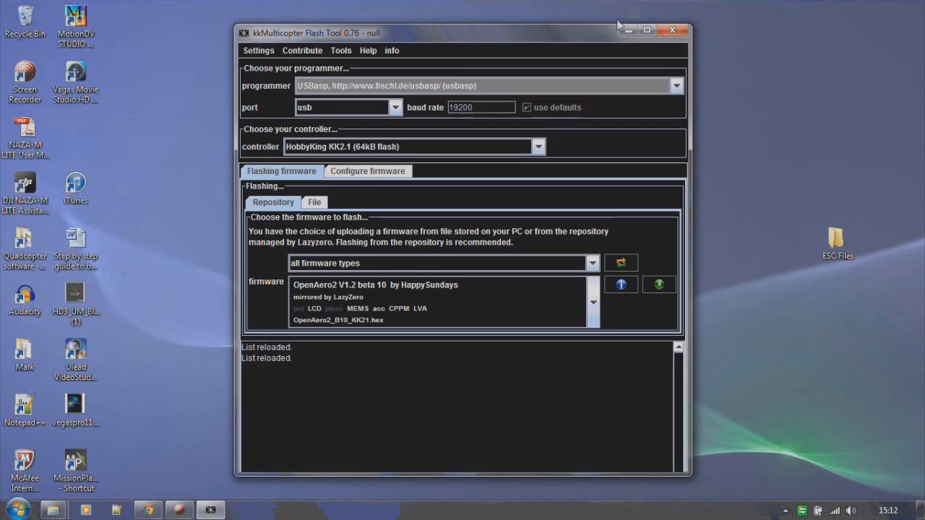
{"action": "left_click_drag", "start_coordinate": [462, 32], "coordinate": [238, 23]}
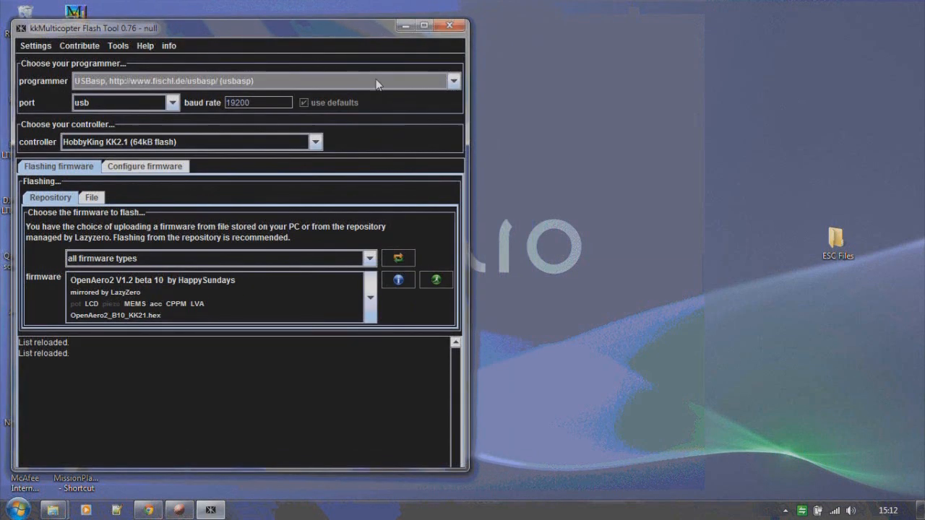
{"action": "left_click", "coordinate": [453, 81]}
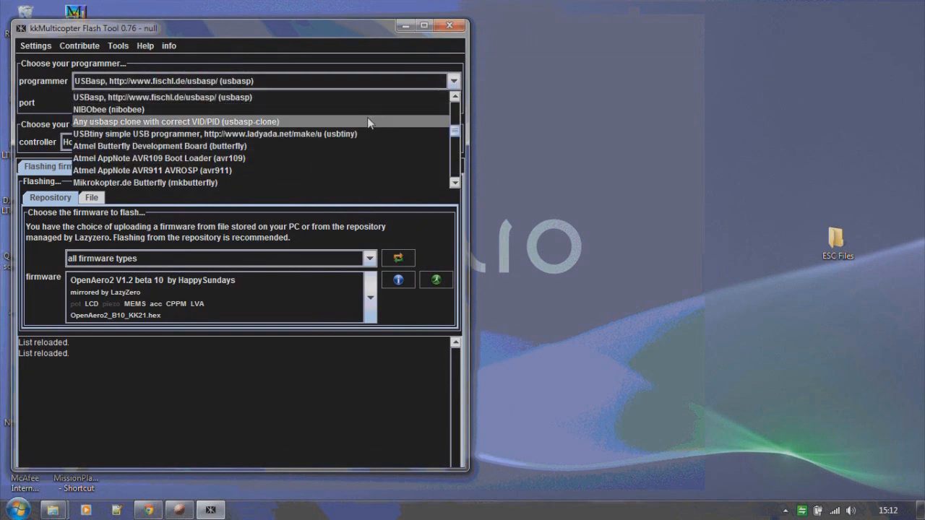
{"action": "left_click", "coordinate": [176, 122]}
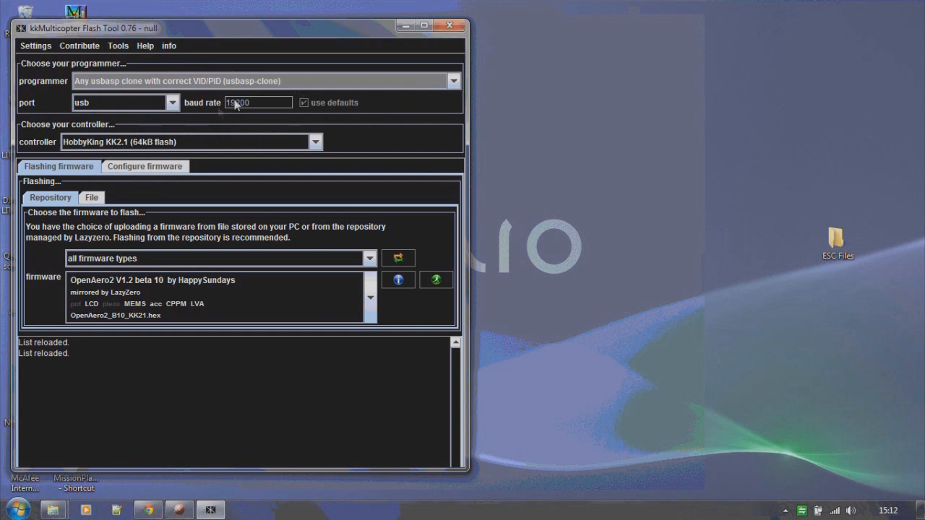
{"action": "mouse_move", "coordinate": [306, 119]}
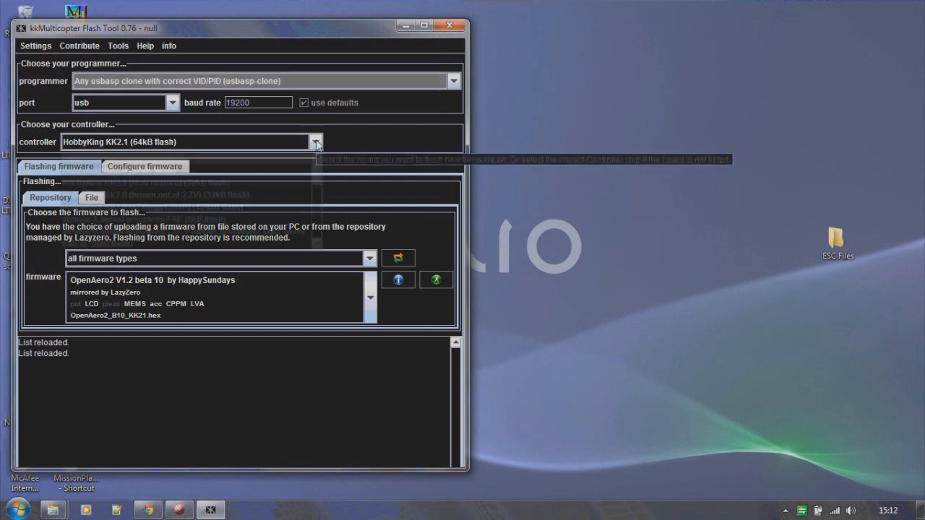
Step: Set the controller to atmega 8-based brushless ESC (8kB flash)
{"action": "left_click", "coordinate": [315, 142]}
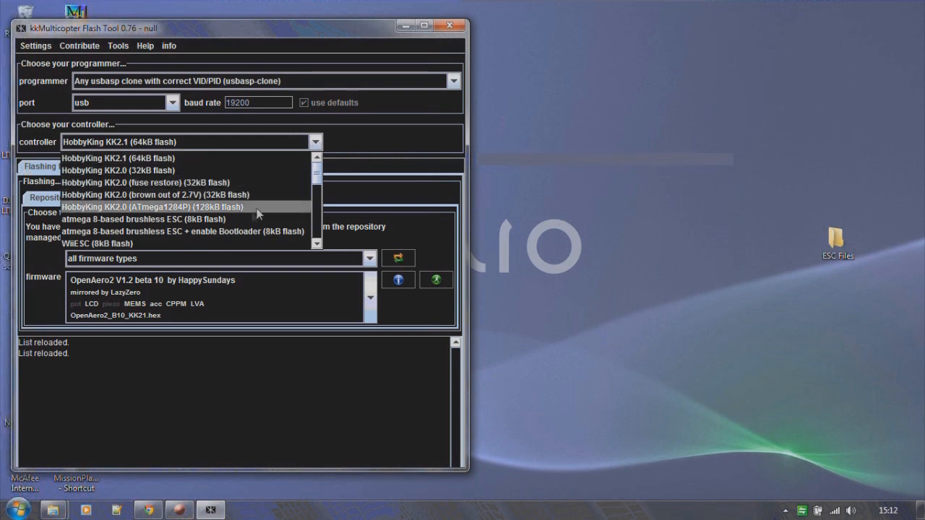
{"action": "left_click", "coordinate": [145, 220]}
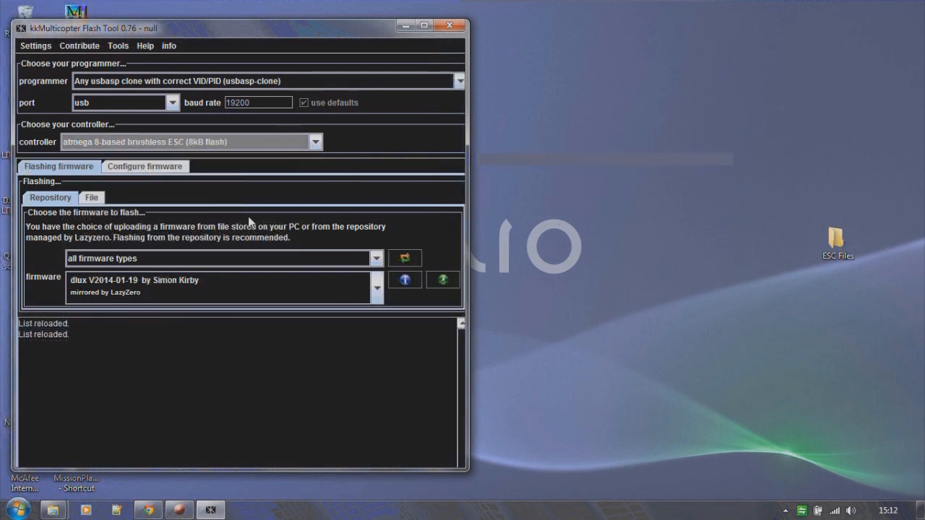
{"action": "mouse_move", "coordinate": [92, 228]}
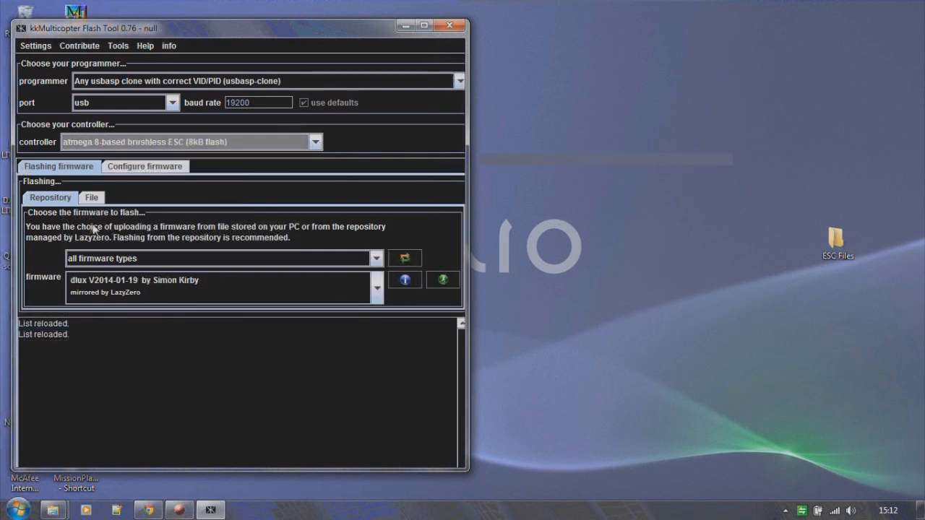
{"action": "mouse_move", "coordinate": [148, 255]}
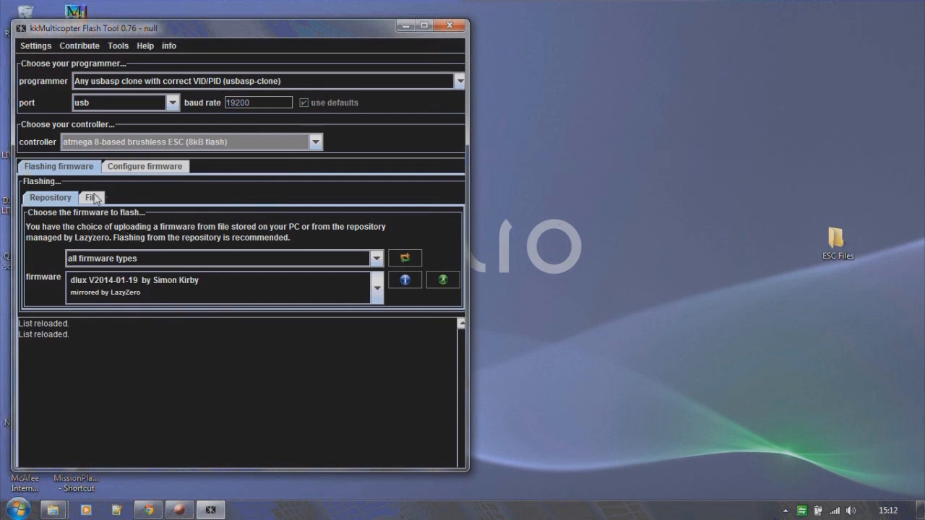
Step: Load bs_nfet.hex from Desktop > ESC Files as the firmware file to flash
{"action": "left_click", "coordinate": [91, 196]}
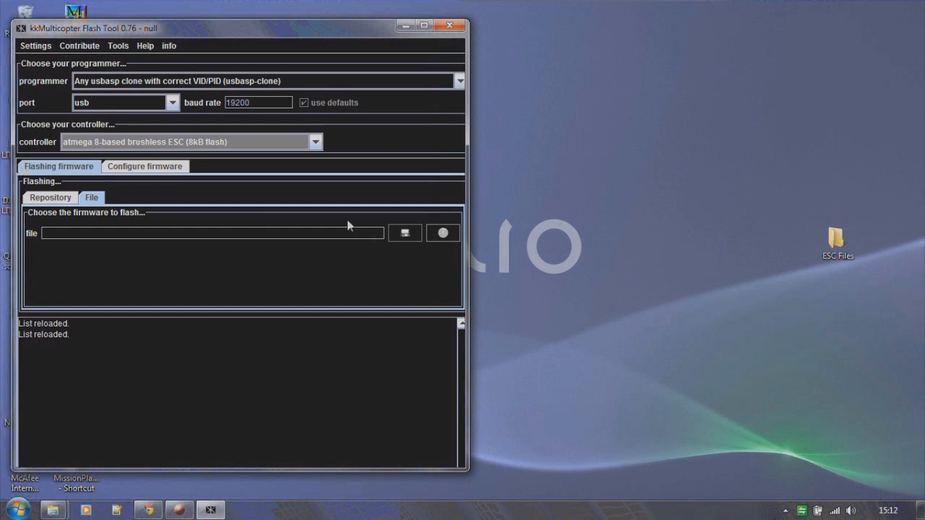
{"action": "left_click", "coordinate": [404, 232]}
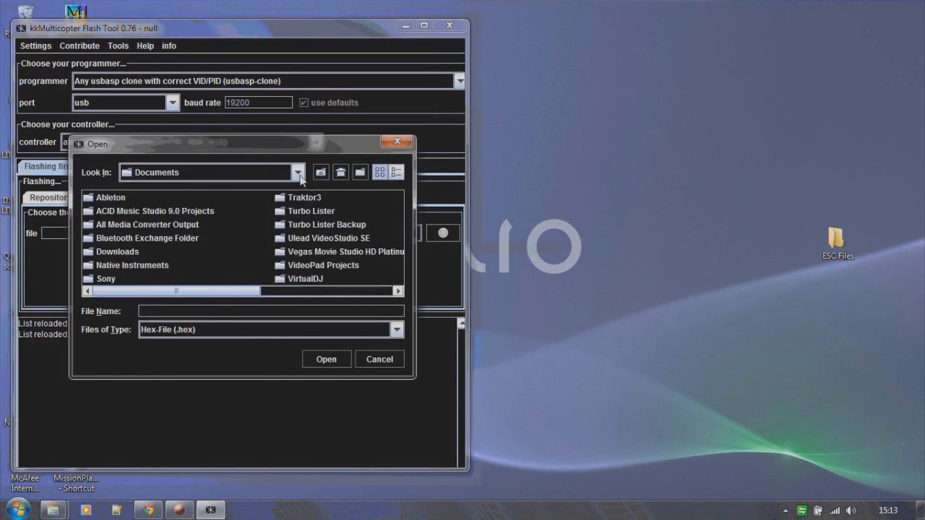
{"action": "left_click", "coordinate": [298, 172]}
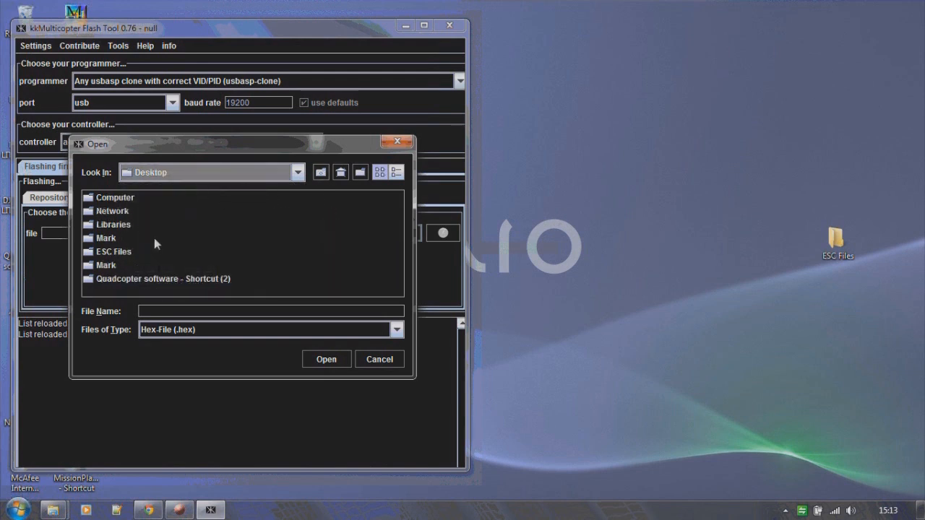
{"action": "double_click", "coordinate": [113, 252]}
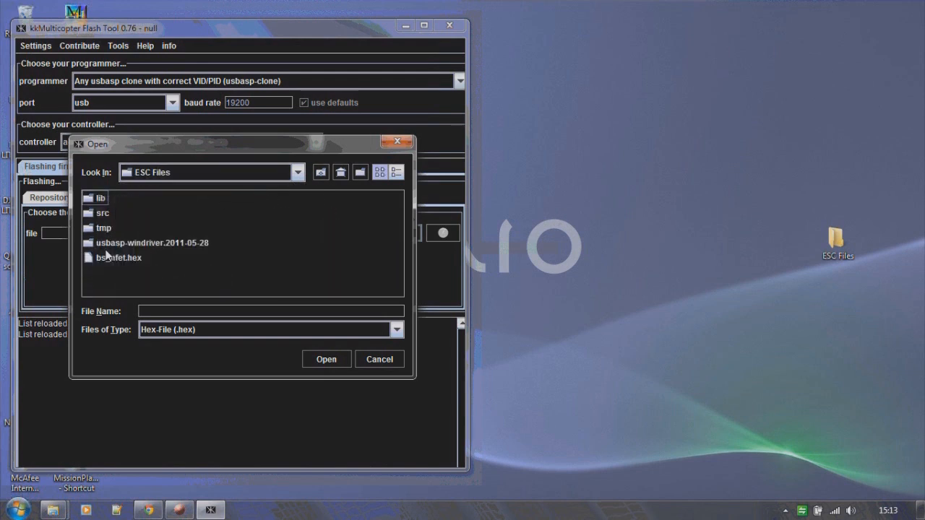
{"action": "left_click", "coordinate": [119, 257]}
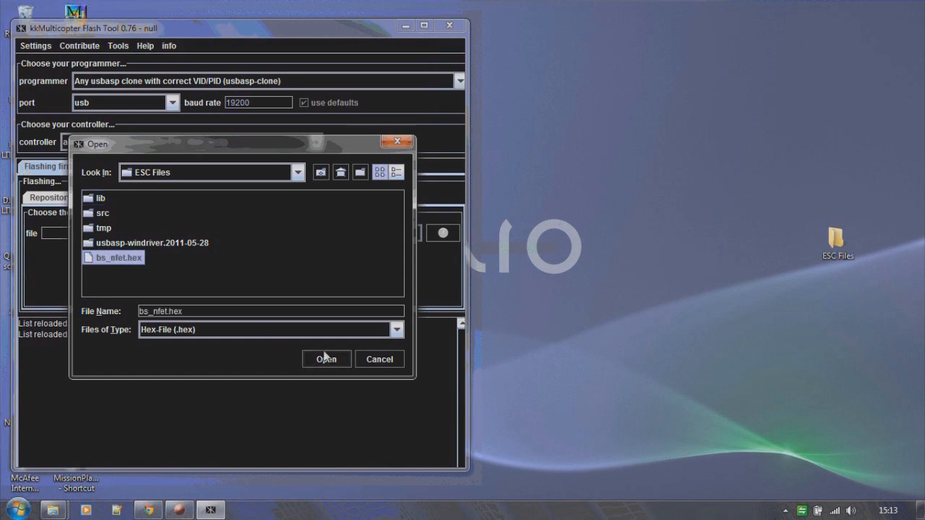
{"action": "left_click", "coordinate": [327, 359]}
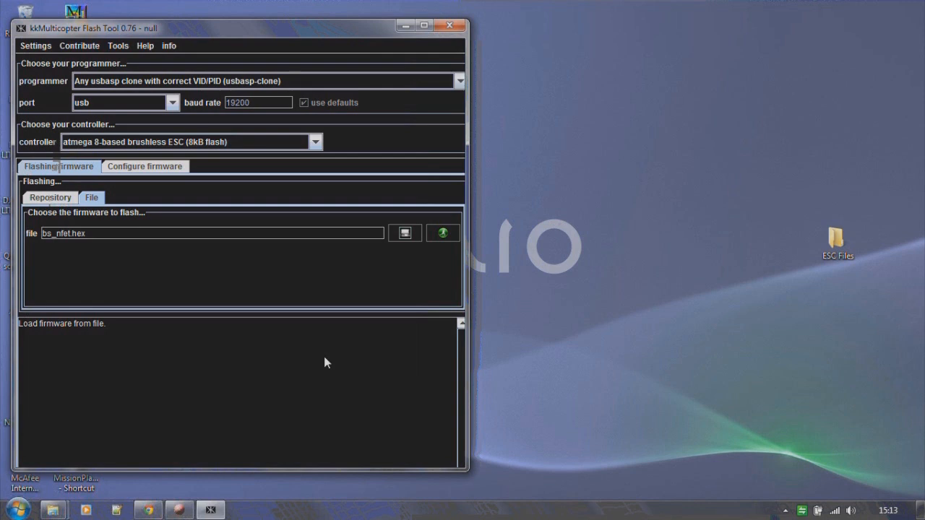
{"action": "mouse_move", "coordinate": [432, 281]}
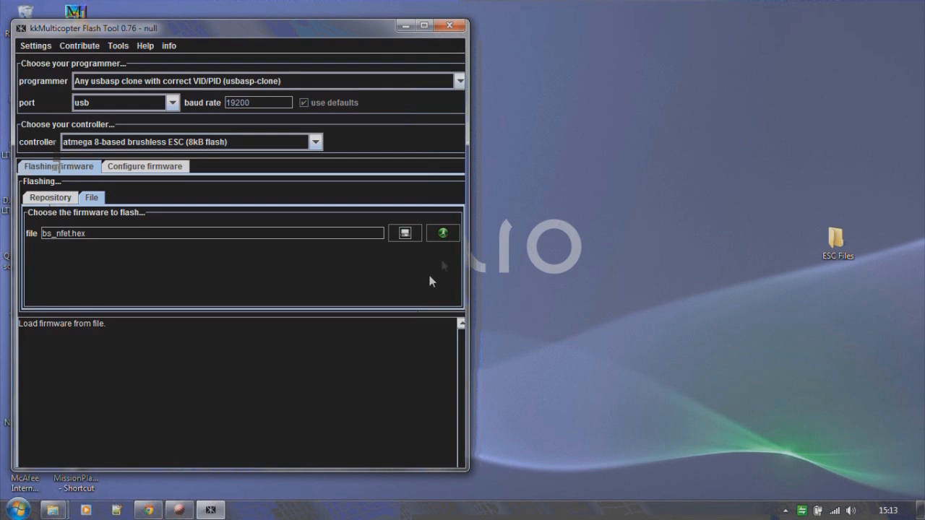
{"action": "mouse_move", "coordinate": [445, 261]}
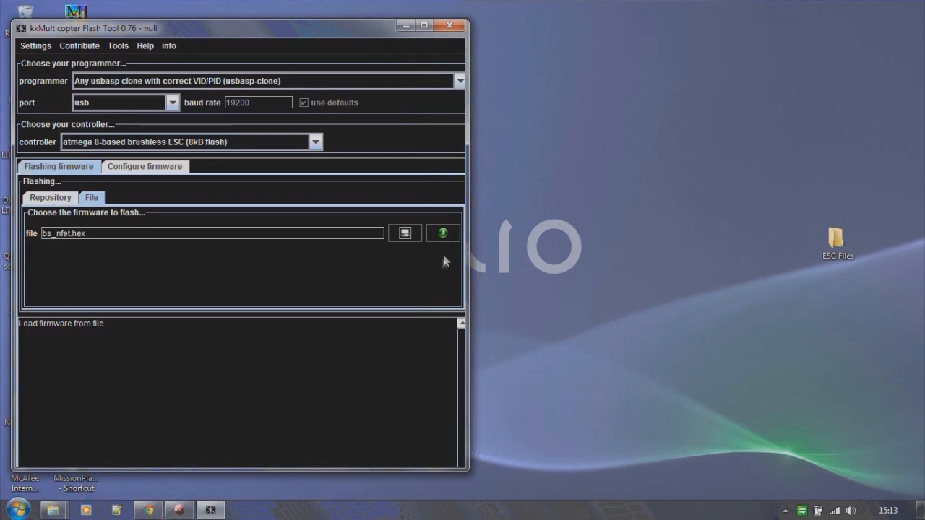
{"action": "mouse_move", "coordinate": [442, 233]}
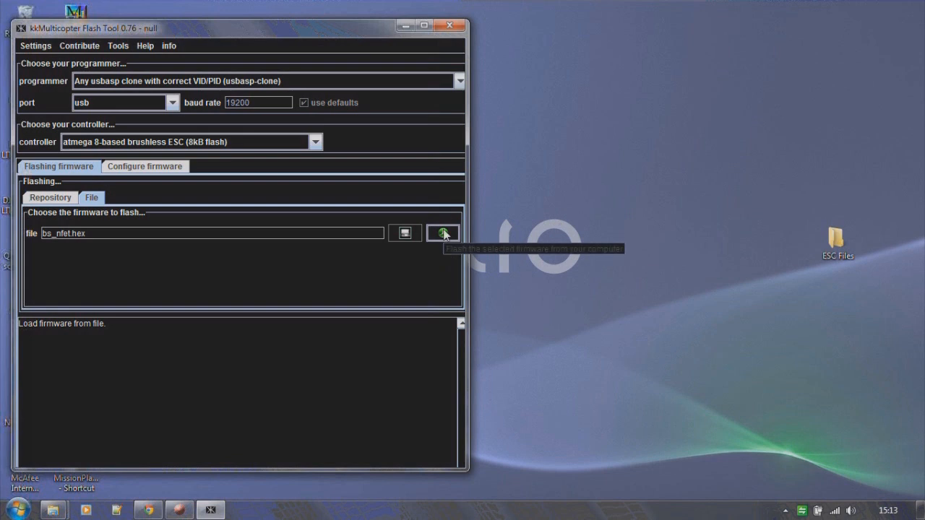
Step: Flash bs_nfet.hex to the ESC successfully, then reflash and hit a write error
{"action": "left_click", "coordinate": [442, 232]}
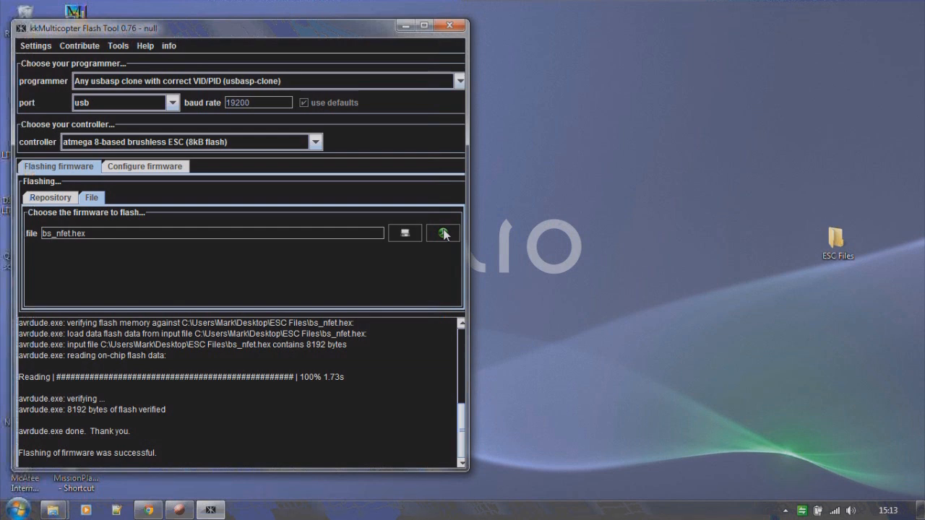
{"action": "left_click", "coordinate": [442, 233]}
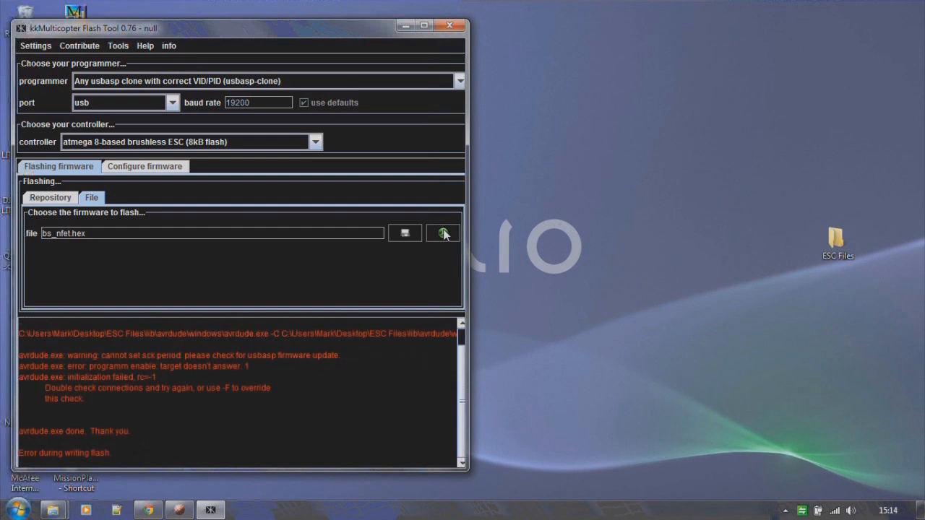